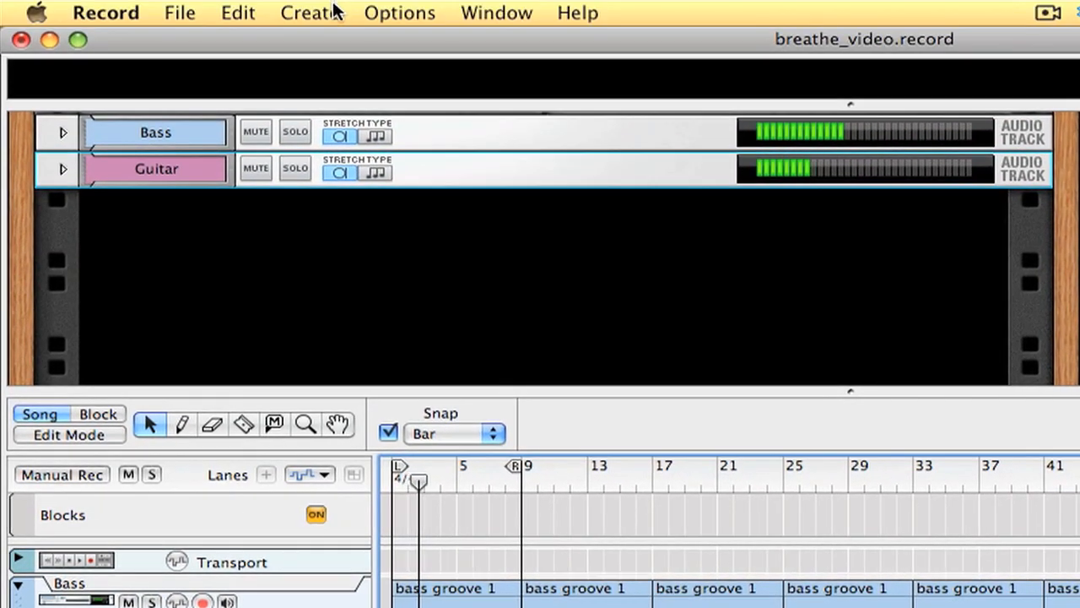
- Add a Dr. Octo Rex and load 808 Combo.rx2 from the Kong 808 ReFill's REX Loops
click(310, 12)
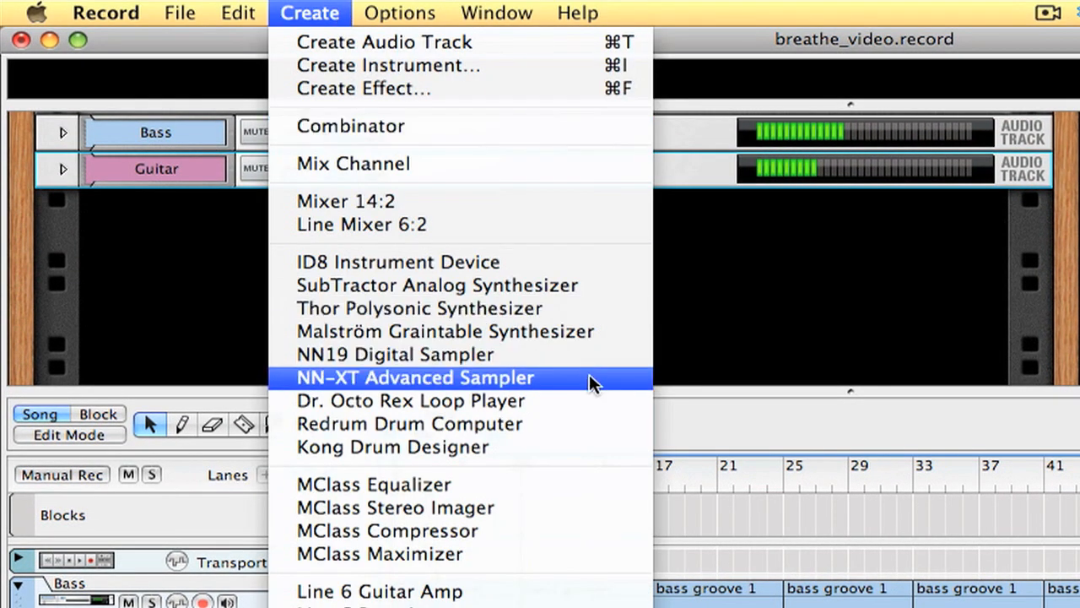
click(410, 400)
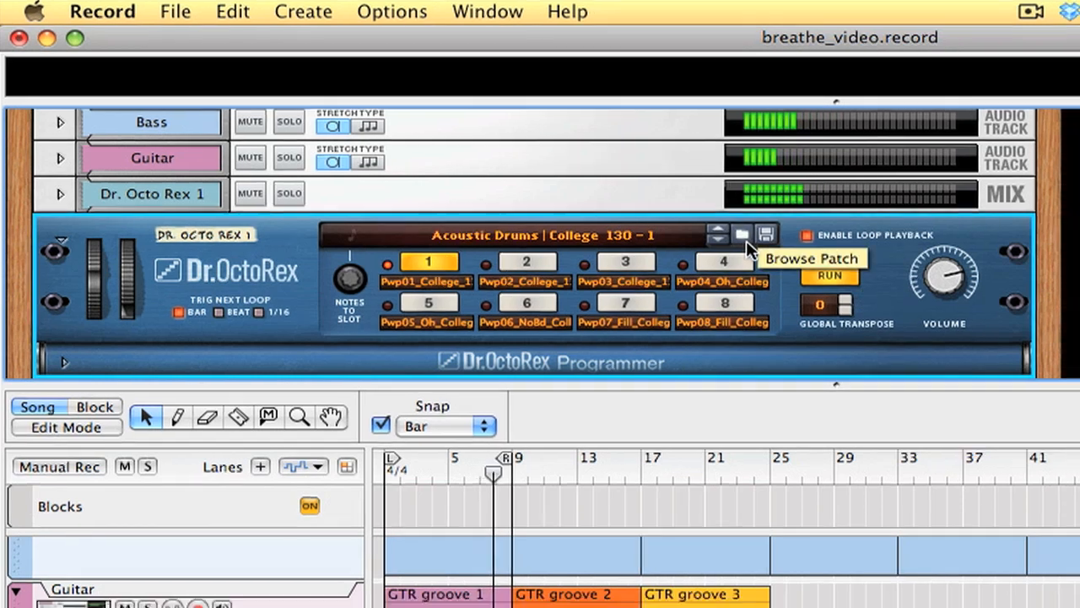
click(741, 233)
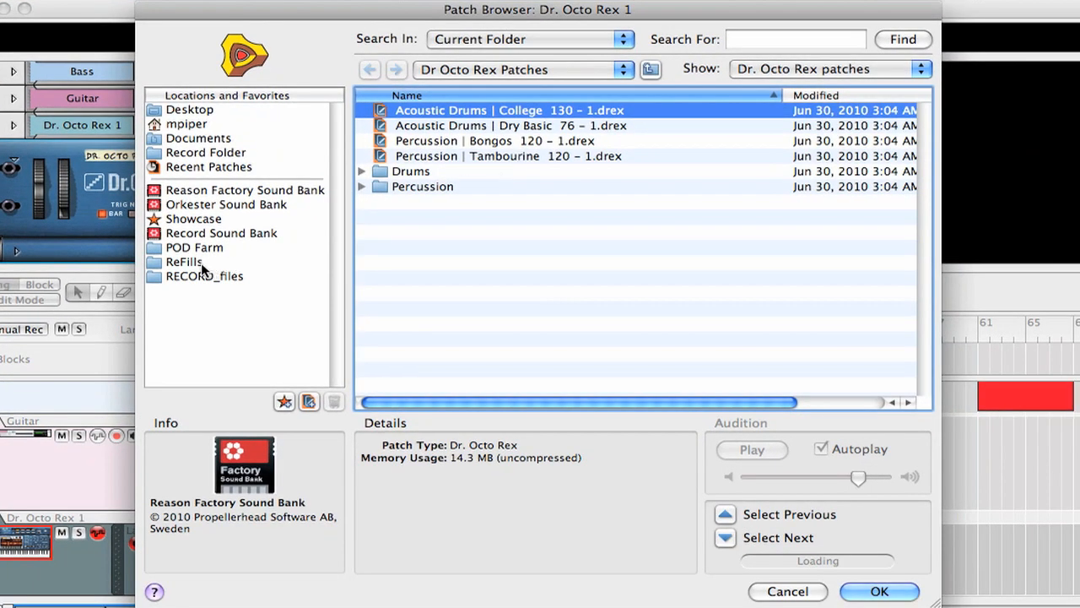
click(183, 262)
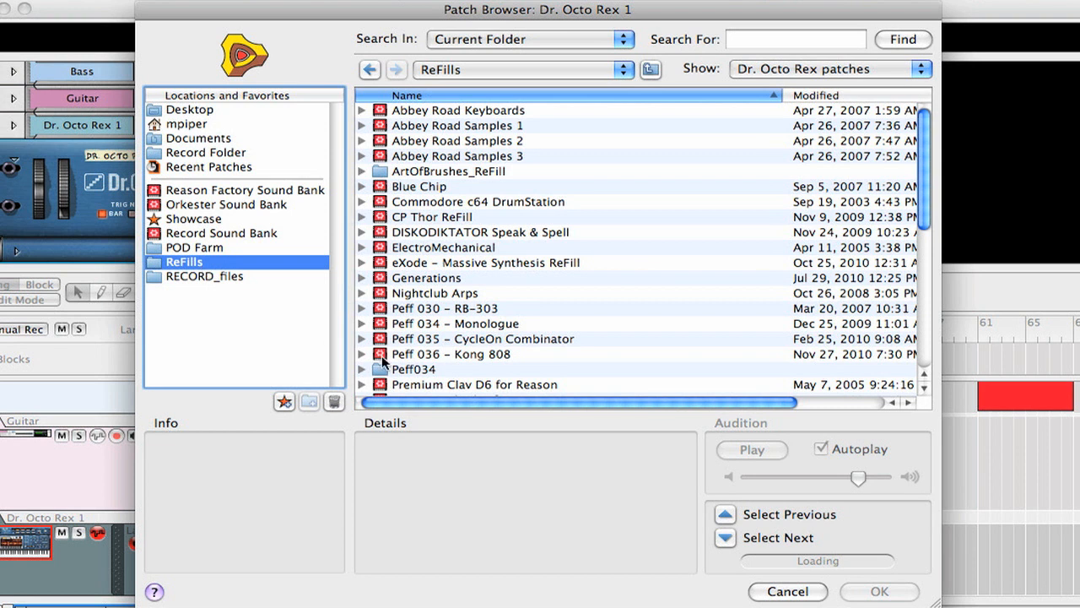
click(362, 354)
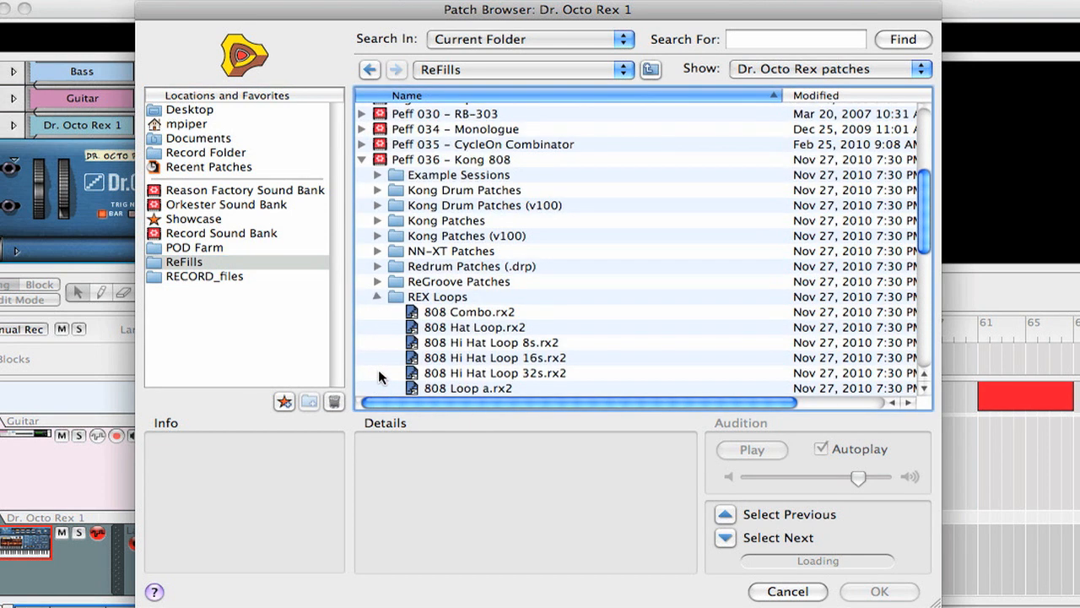
click(469, 312)
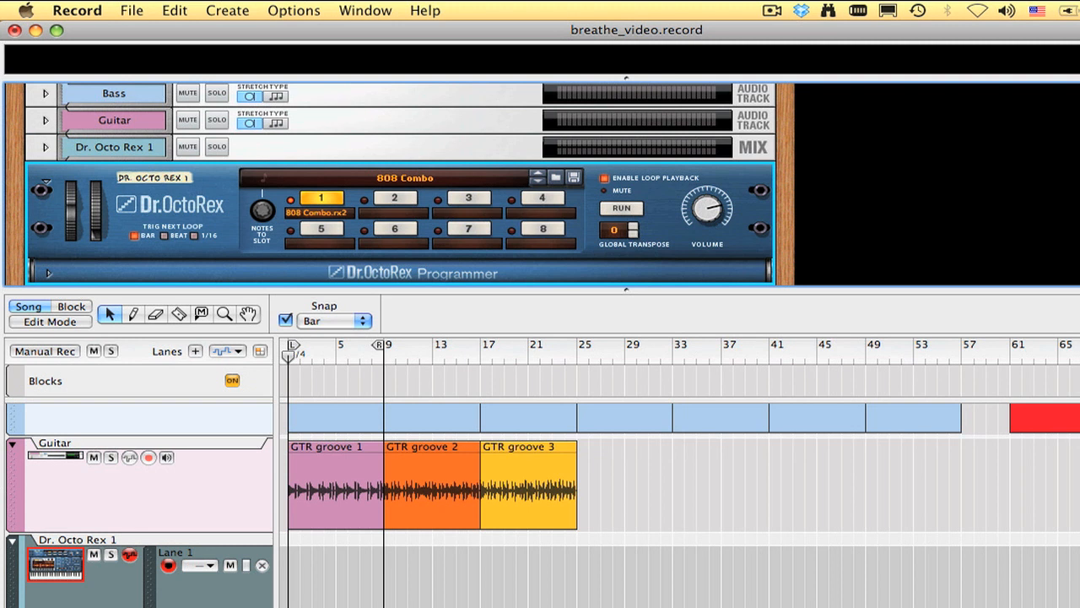
mouse_move(239, 15)
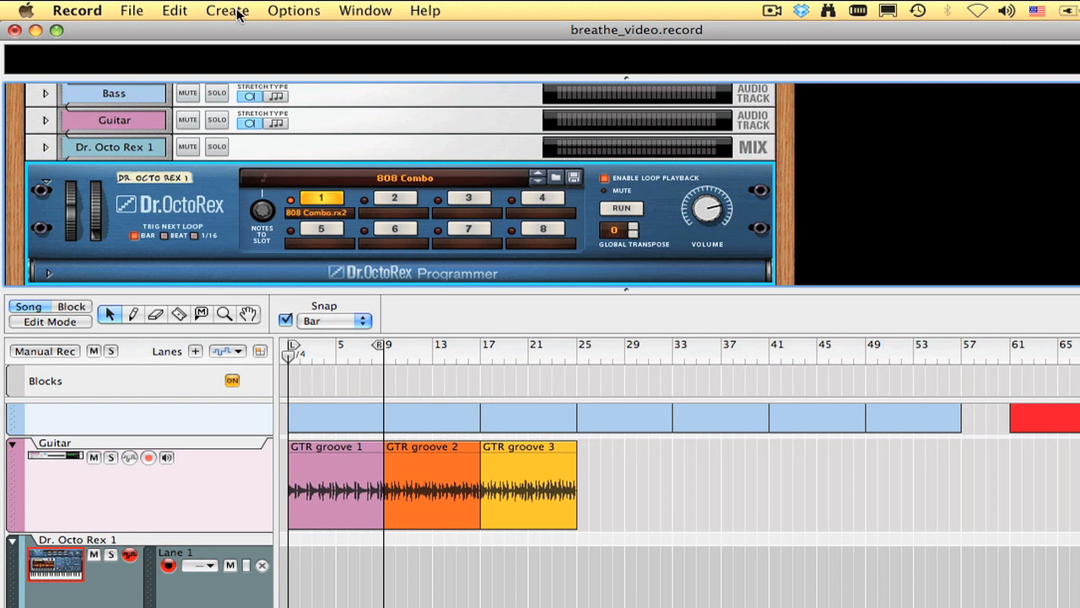
- Add a Kong Drum Designer with the Deep House kit, then add a Redrum drum computer
click(227, 10)
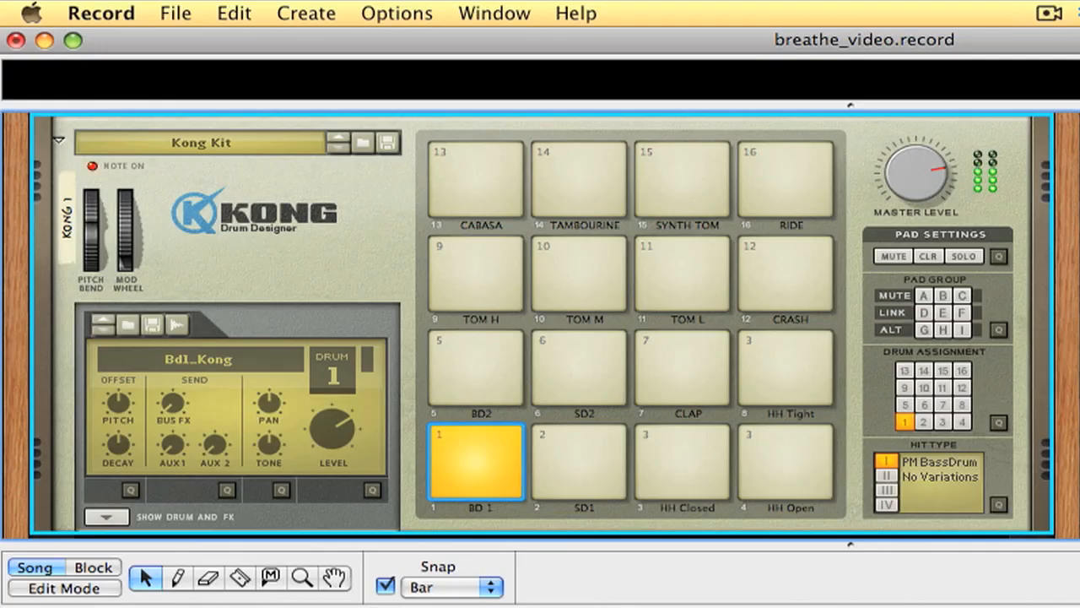
click(475, 274)
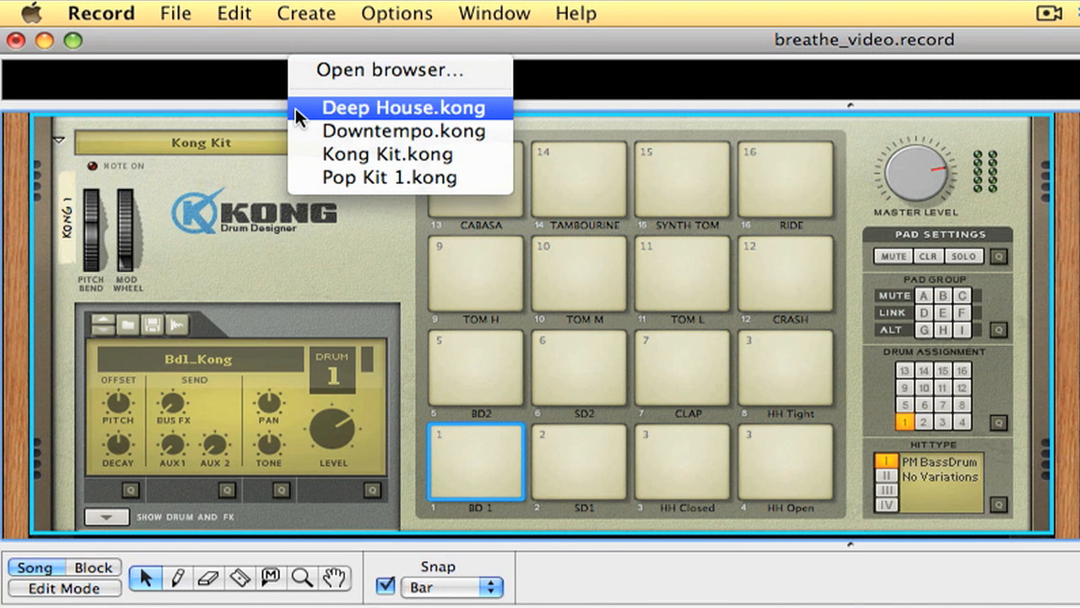
click(402, 107)
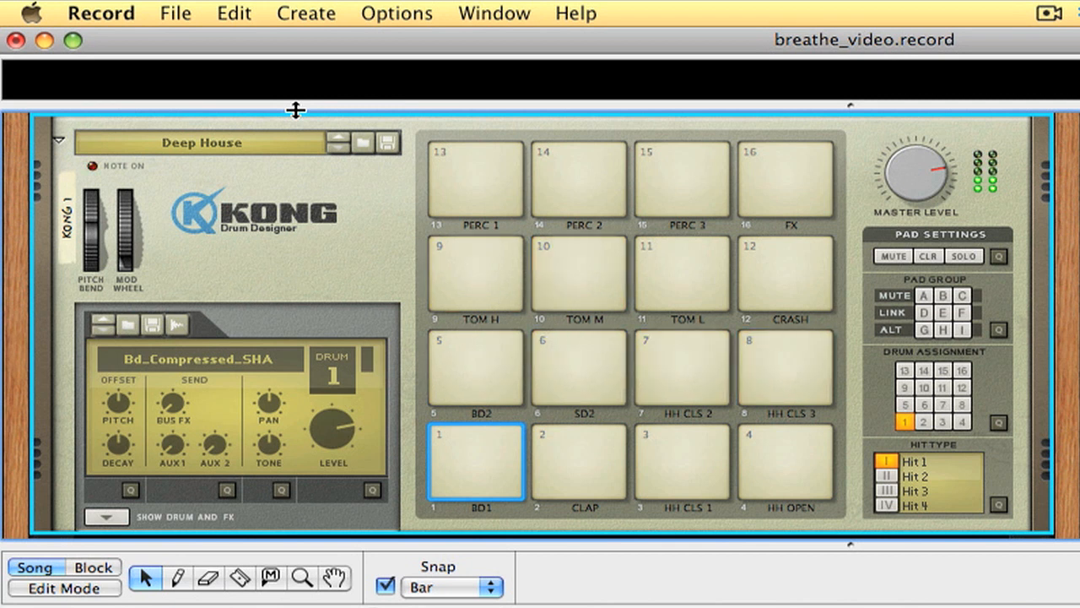
click(681, 272)
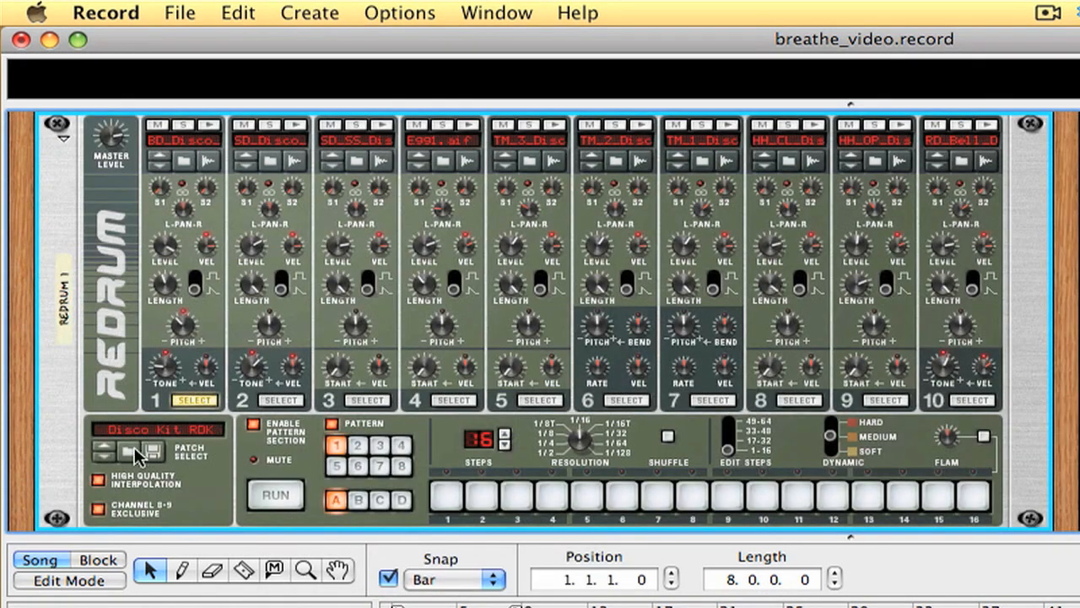
- Load the Peff 808 A kit into the Redrum
click(147, 450)
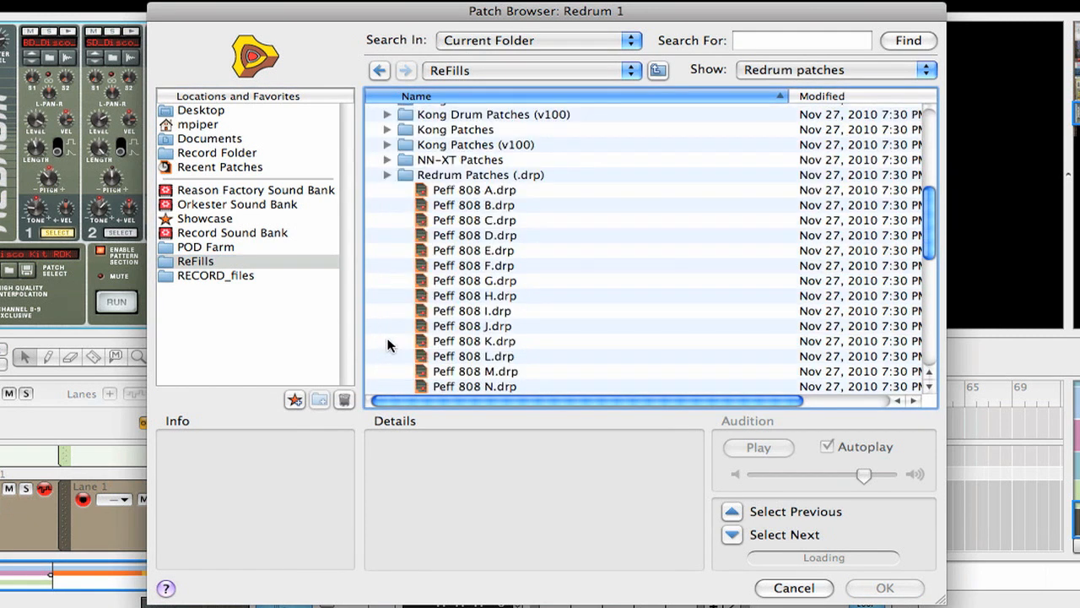
click(473, 189)
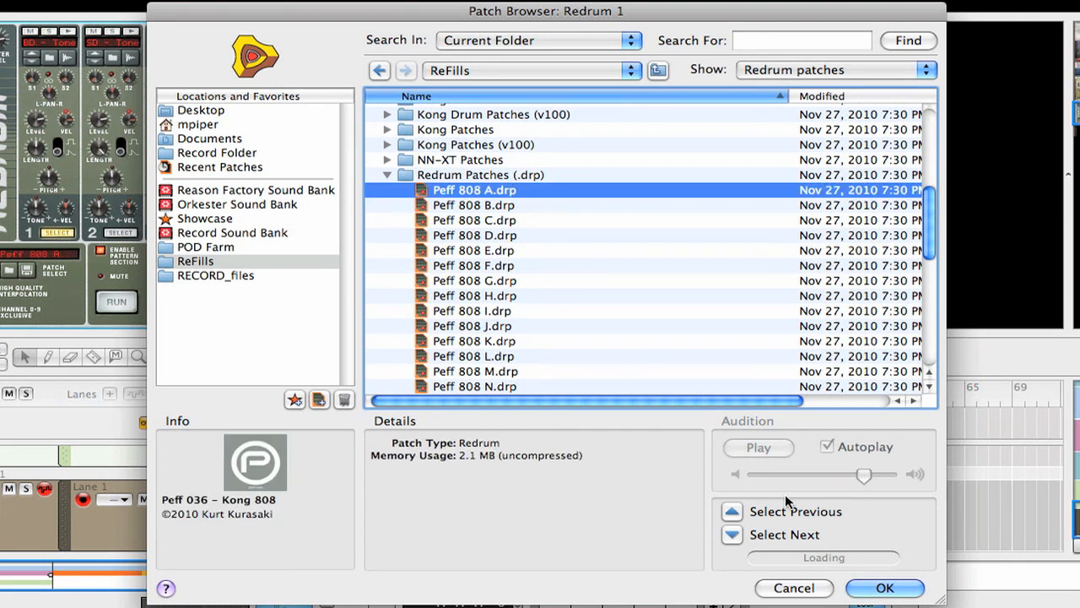
click(885, 587)
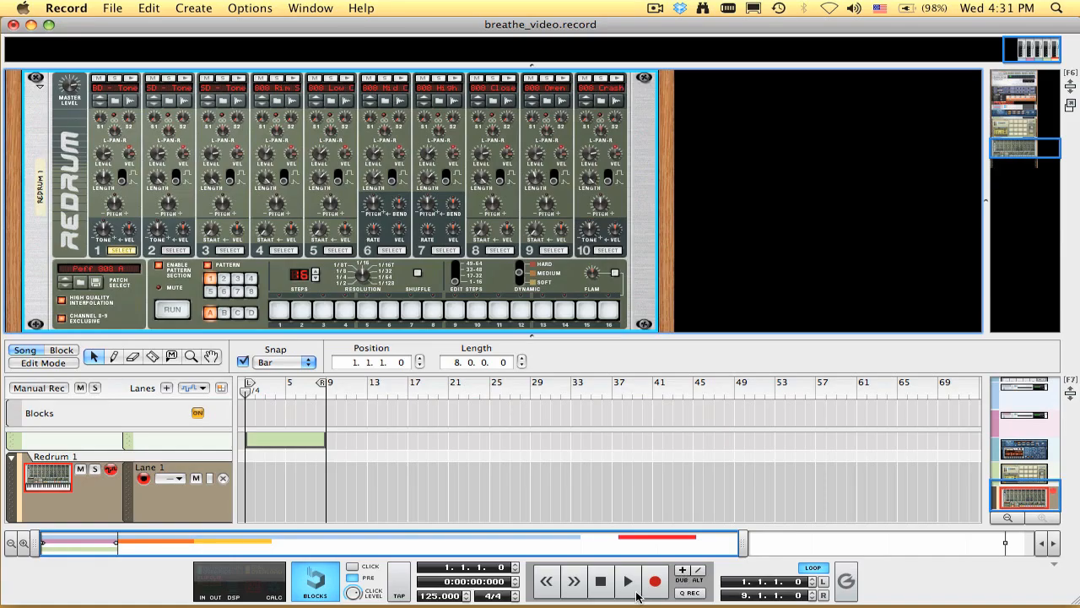
- Start playback, add a kick hit on step 13, and select drum channel 3
click(627, 581)
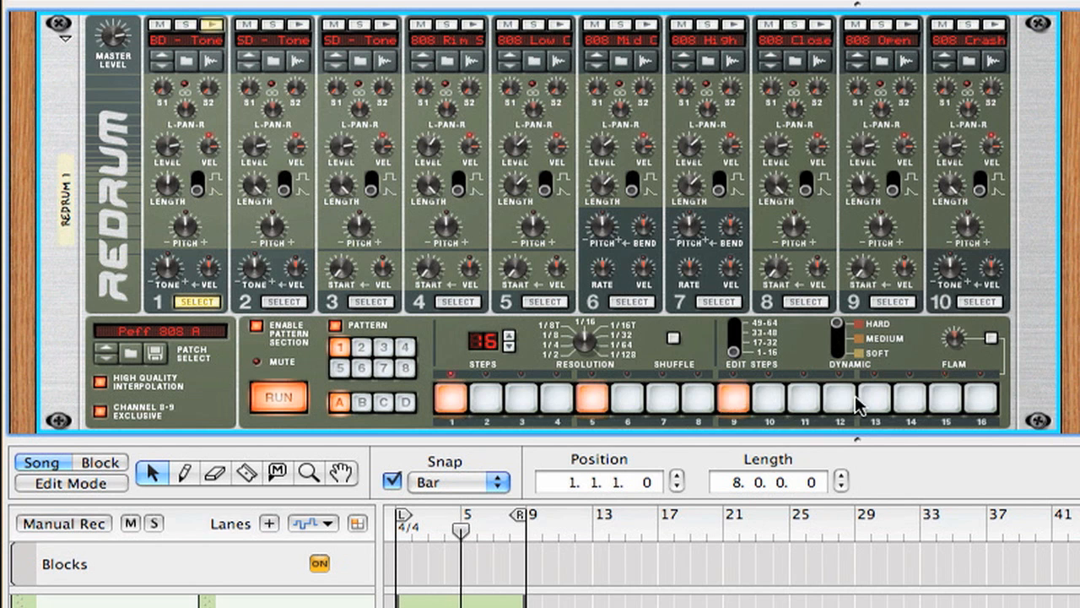
click(285, 301)
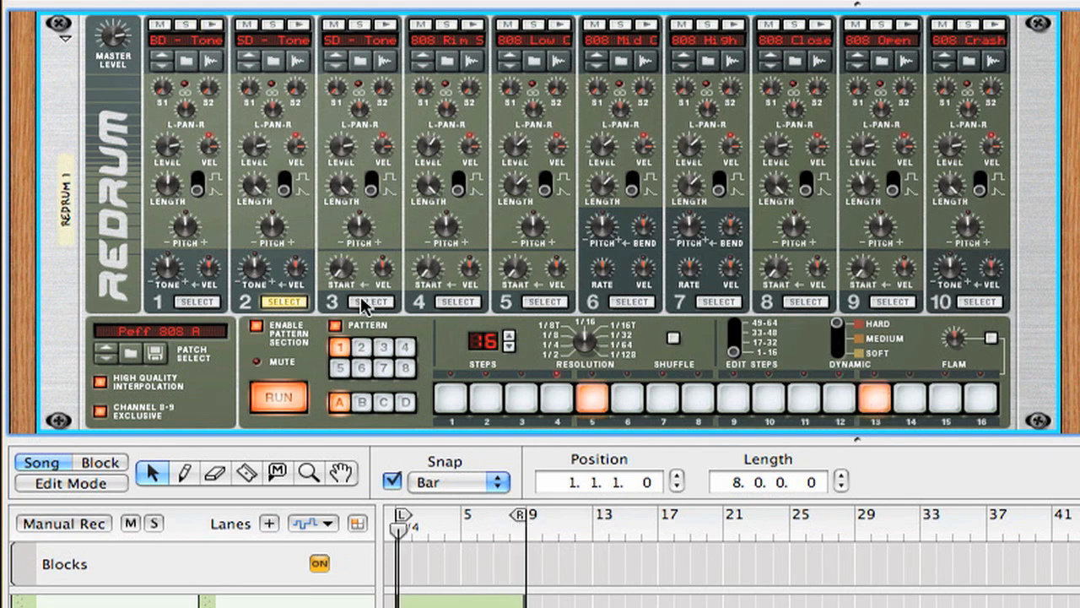
click(371, 301)
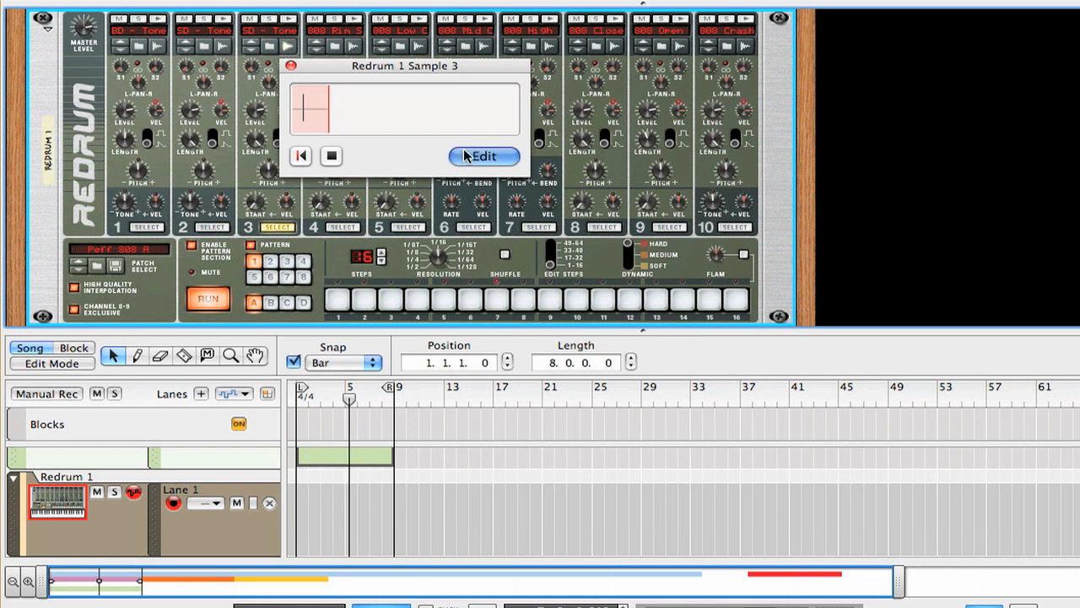
- Trim Sample 3's end close to its start, rename it 'cla', and save
click(483, 156)
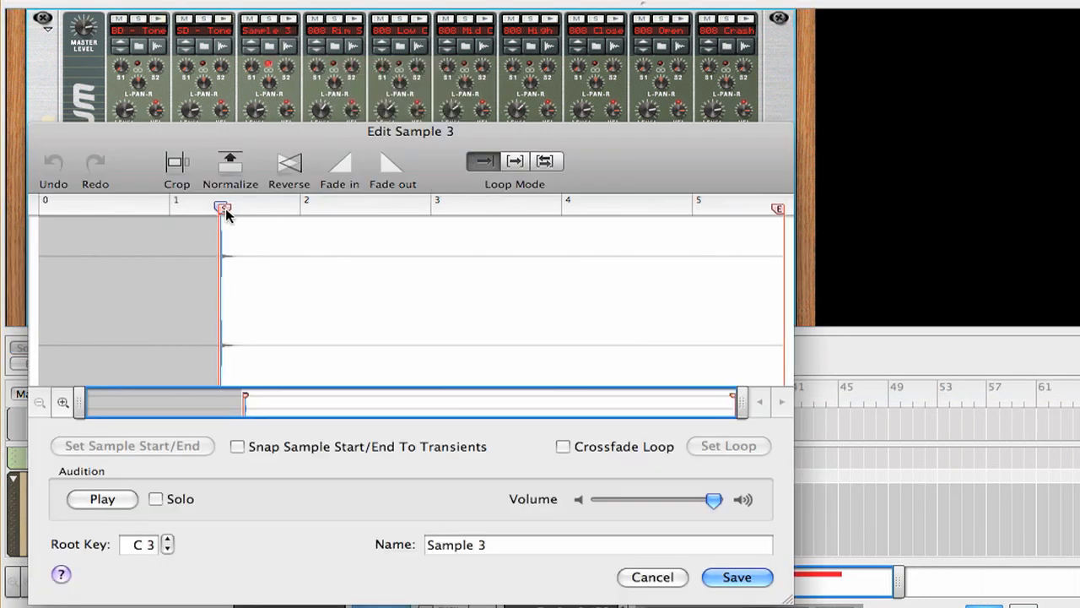
drag(777, 208, 365, 208)
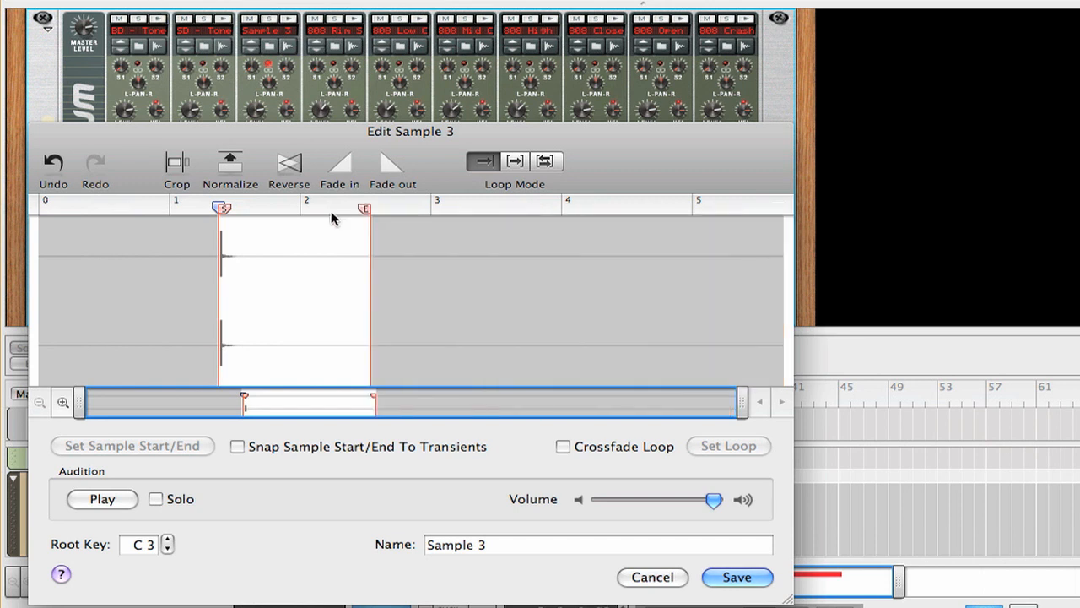
drag(364, 209, 268, 208)
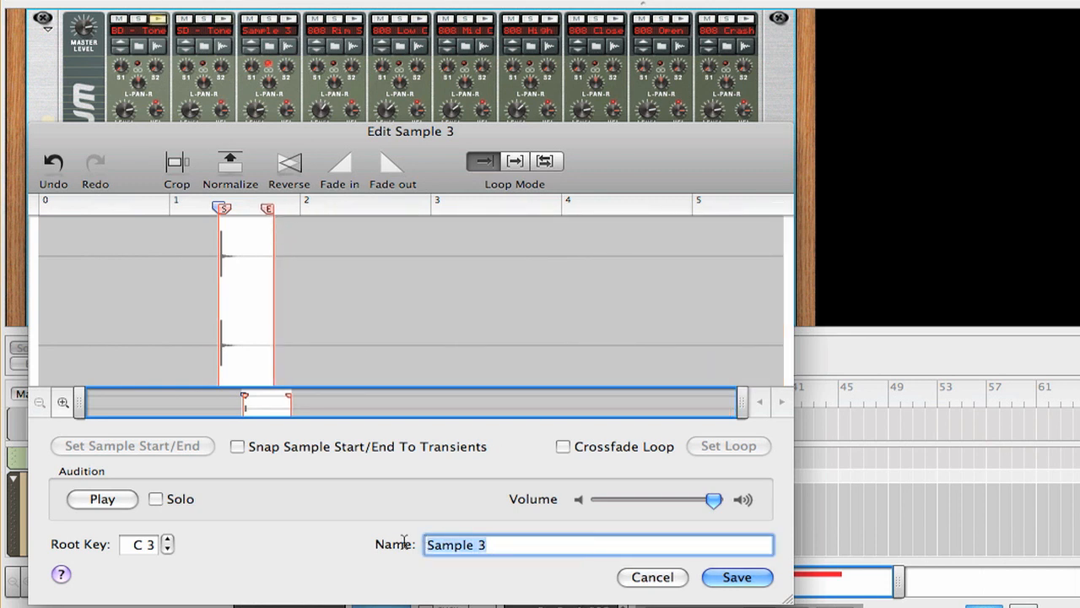
text(cla)
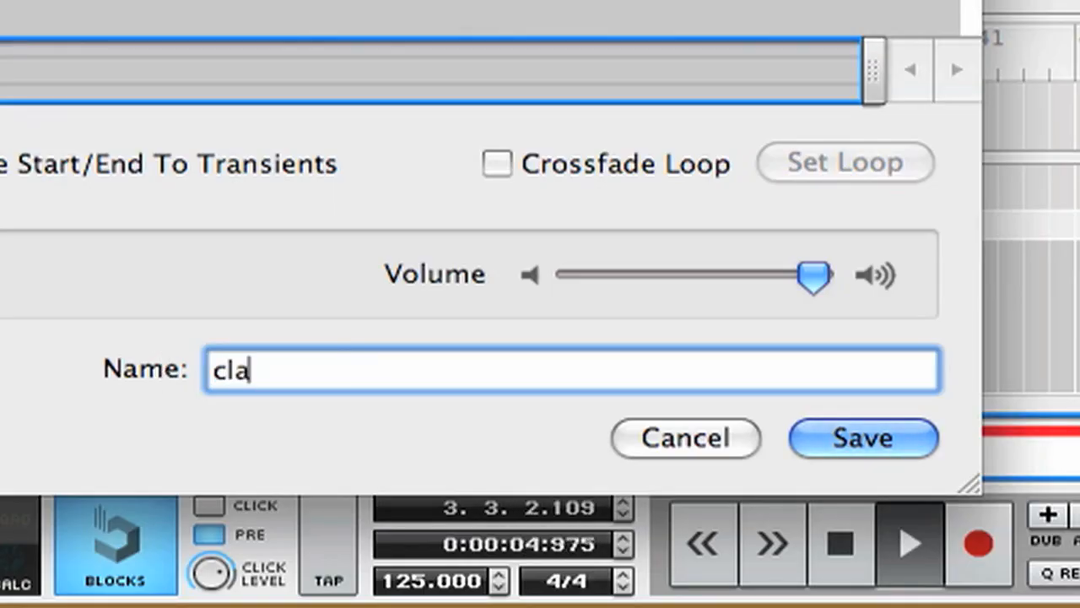
click(862, 438)
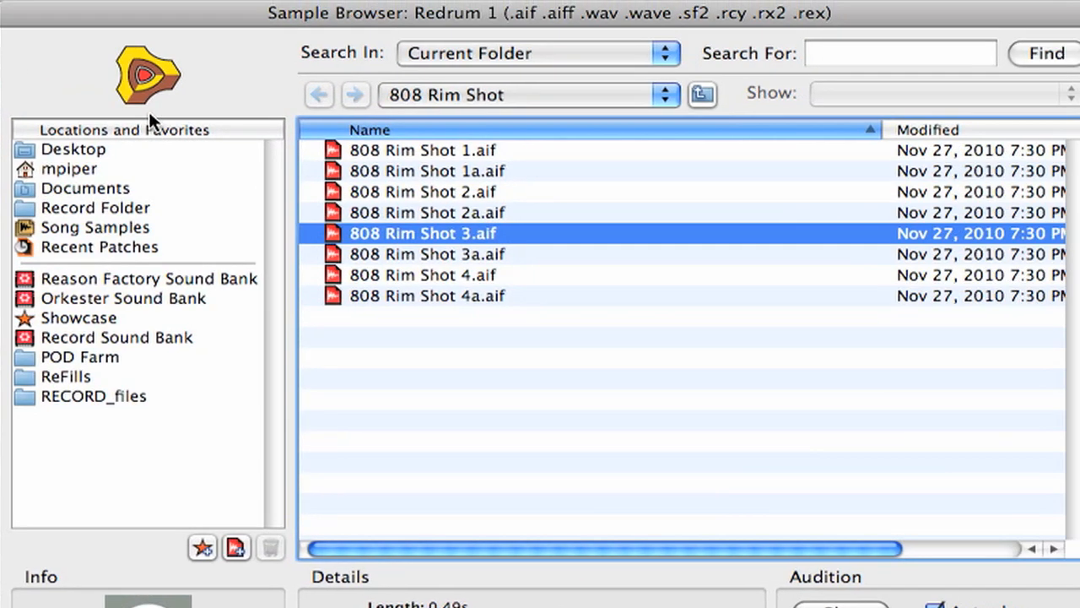
- Load 808 Hand Clap 1 into Redrum channel 4 and add a clap on step 5
click(702, 94)
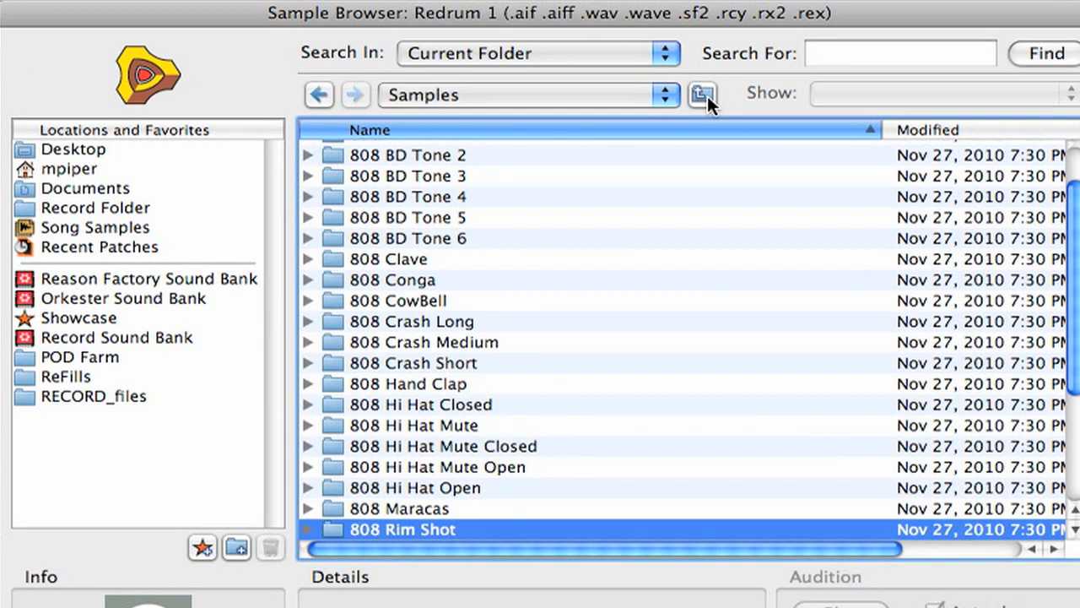
mouse_move(333, 388)
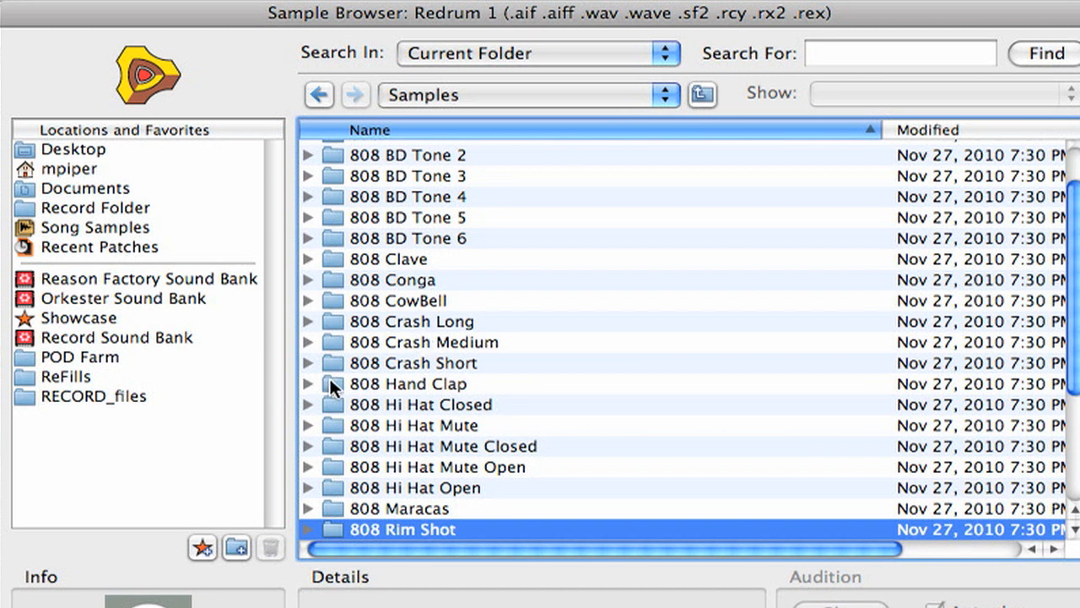
click(310, 384)
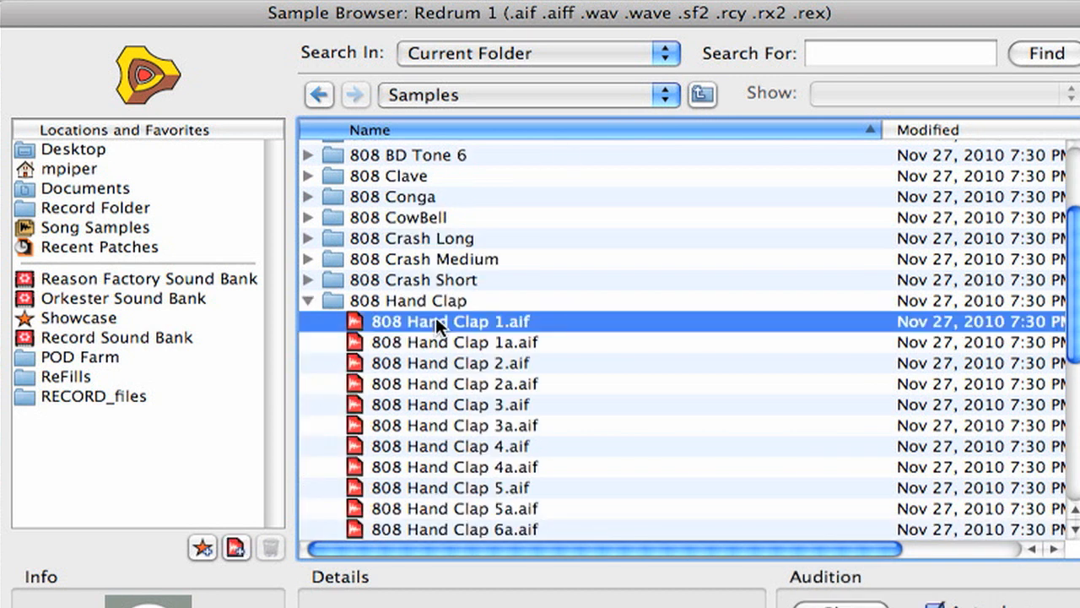
click(447, 341)
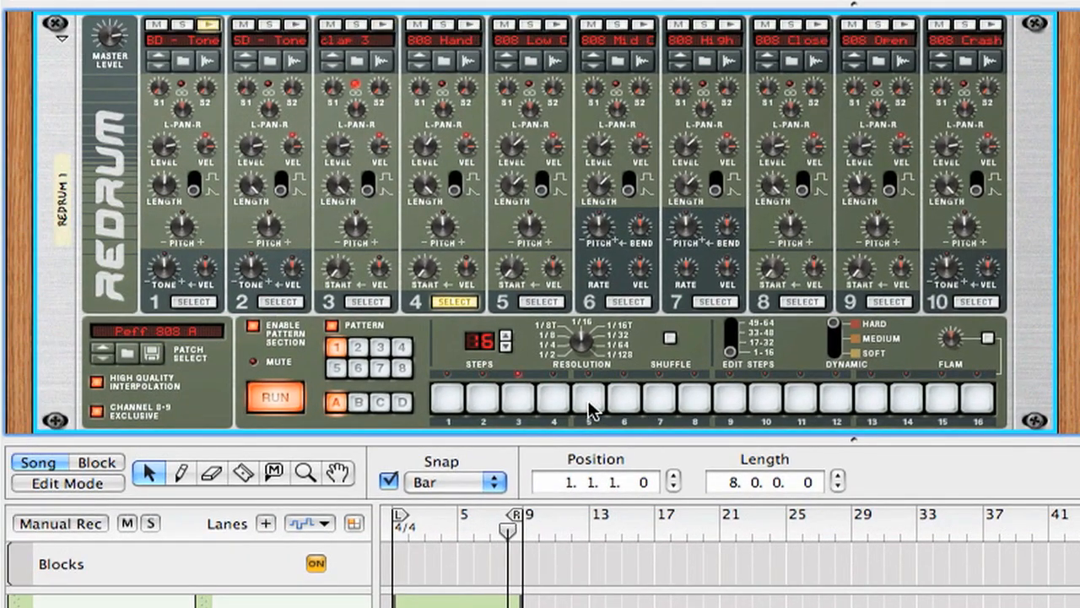
click(589, 399)
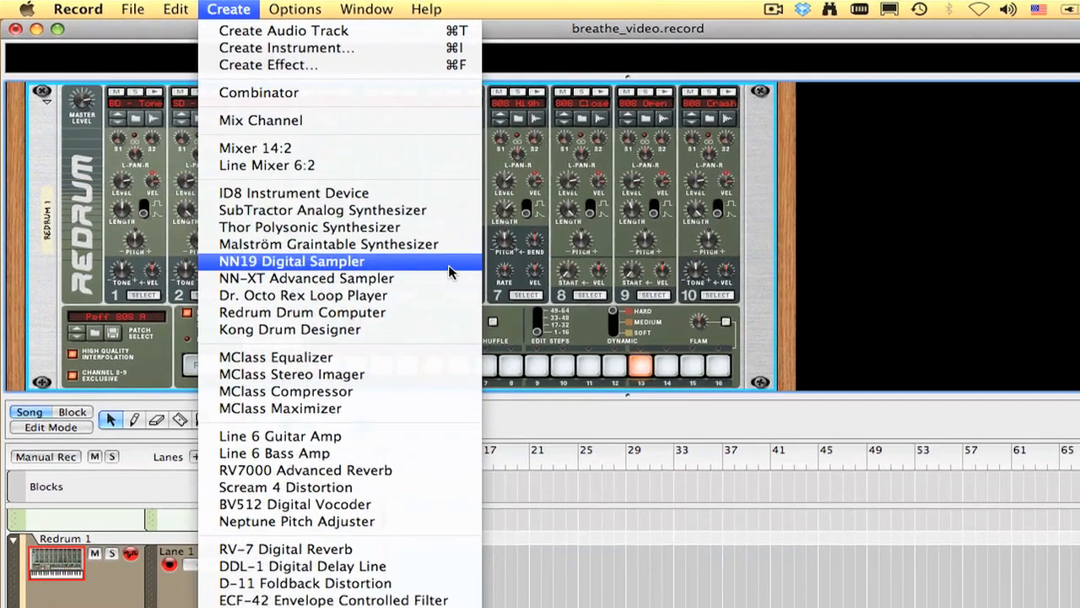
- Add a Dr. Octo Rex with House loop Hse11_T-Hatz_125_eLAB and show its programmer
click(302, 295)
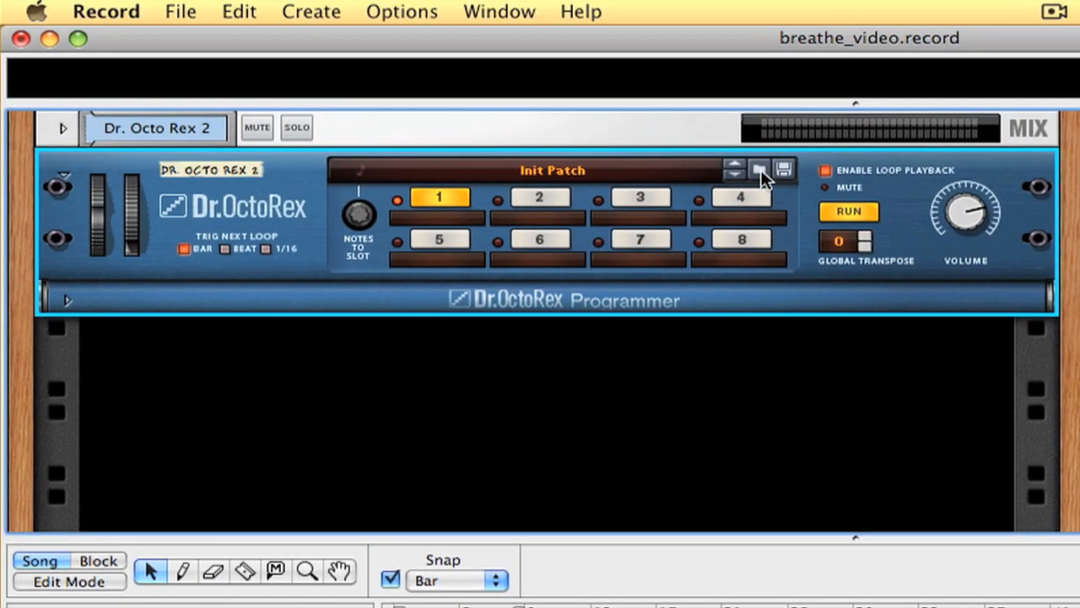
click(759, 170)
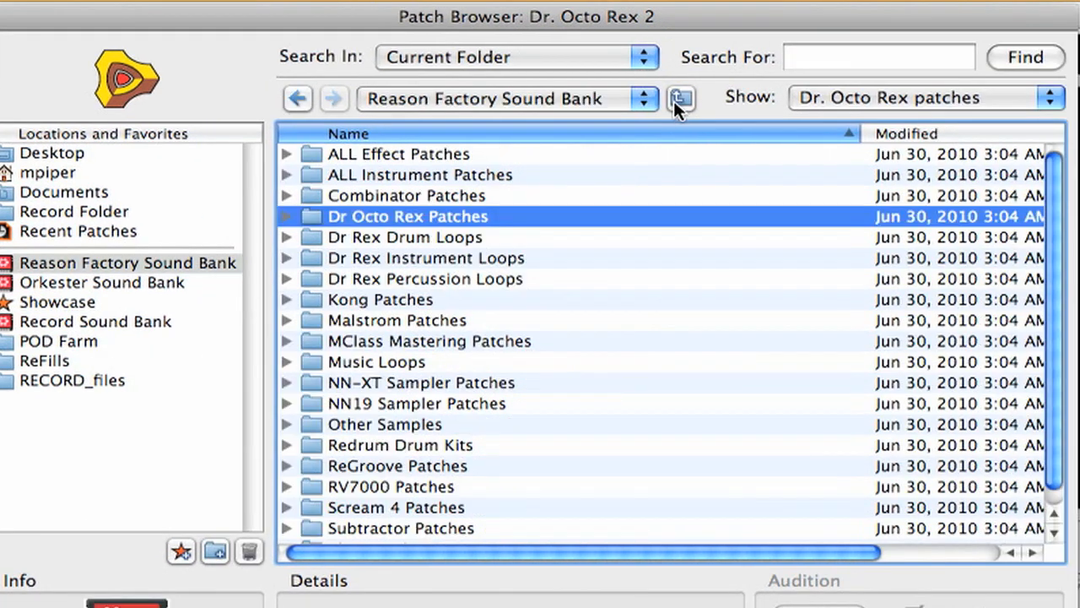
mouse_move(295, 244)
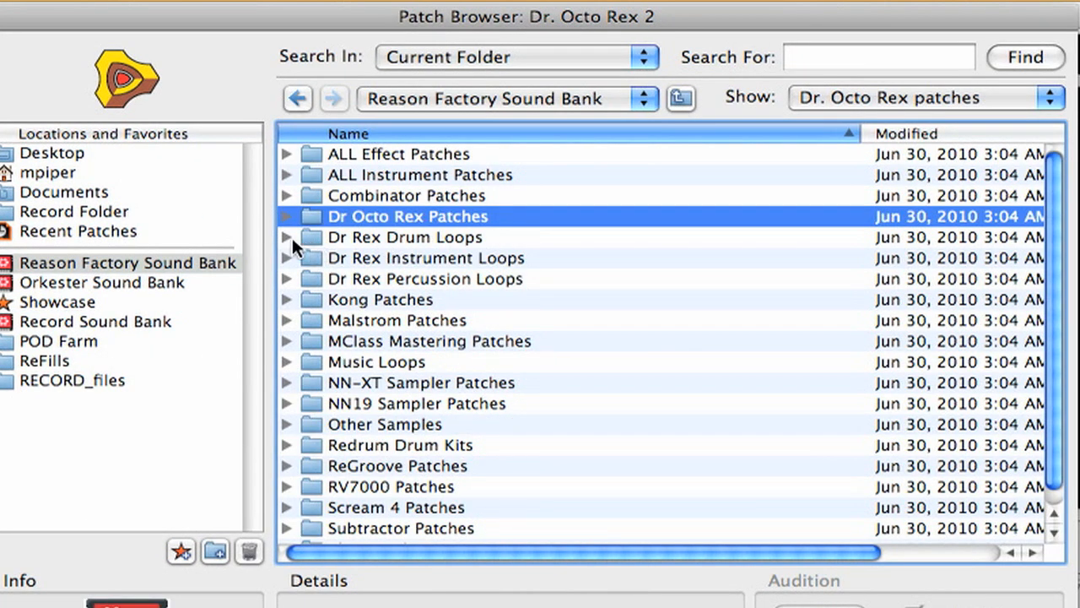
click(287, 237)
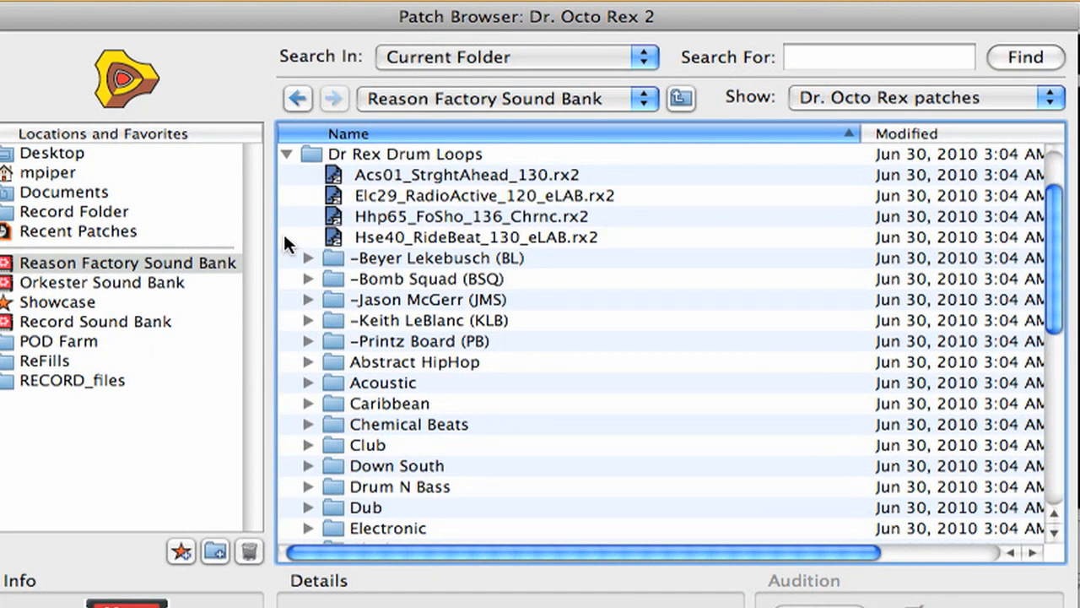
scroll(down, 3)
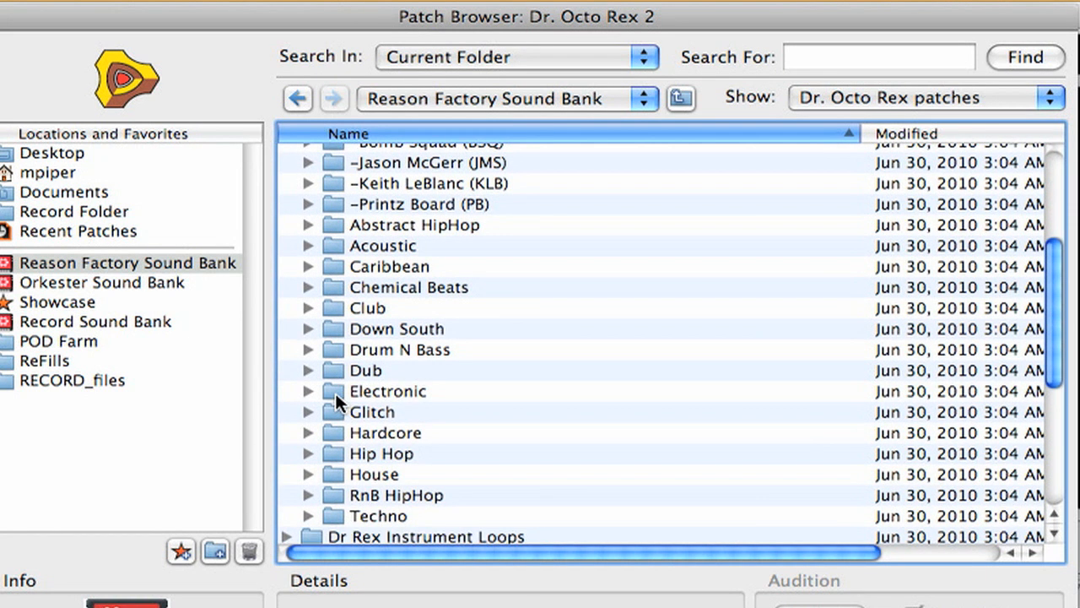
scroll(down, 3)
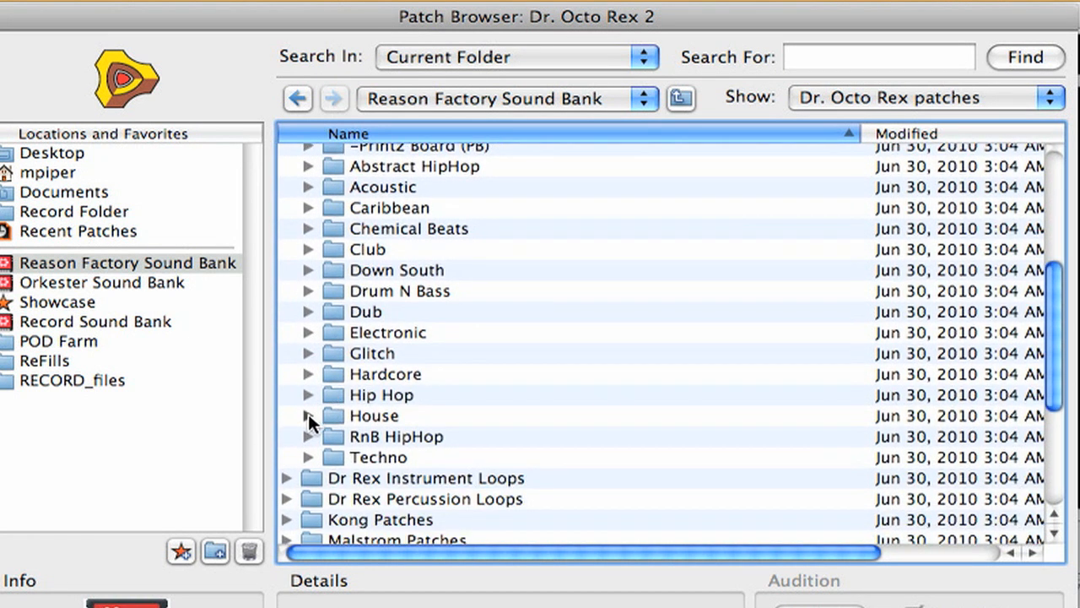
click(310, 415)
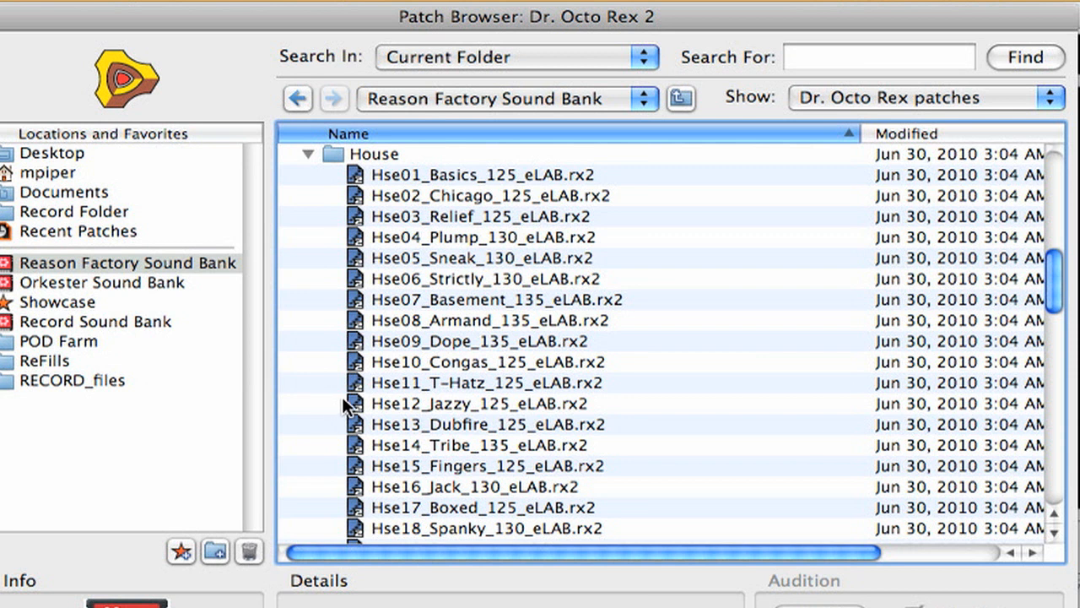
click(481, 382)
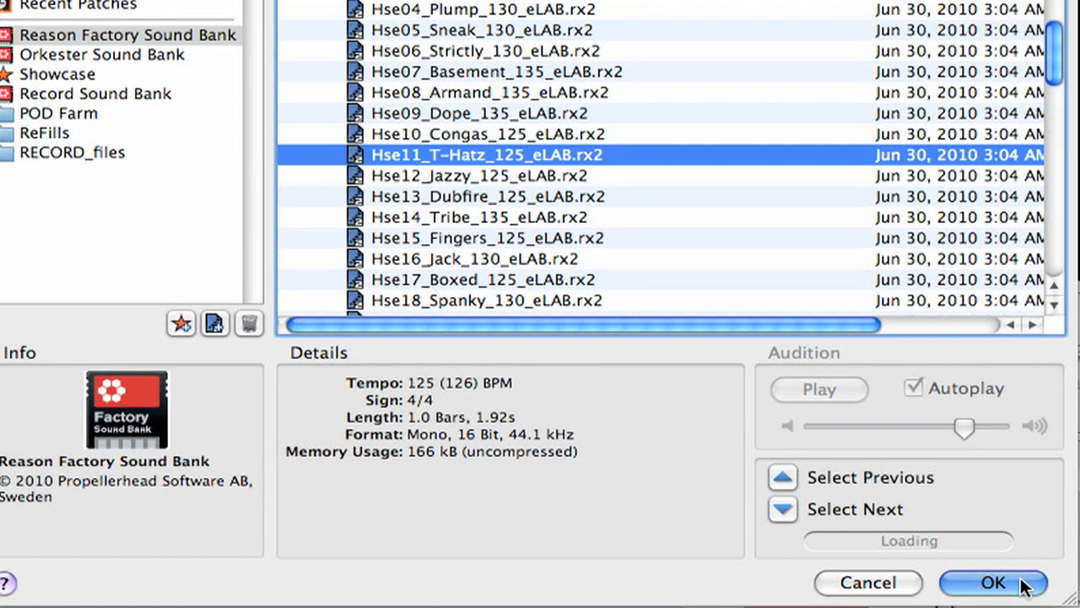
click(993, 582)
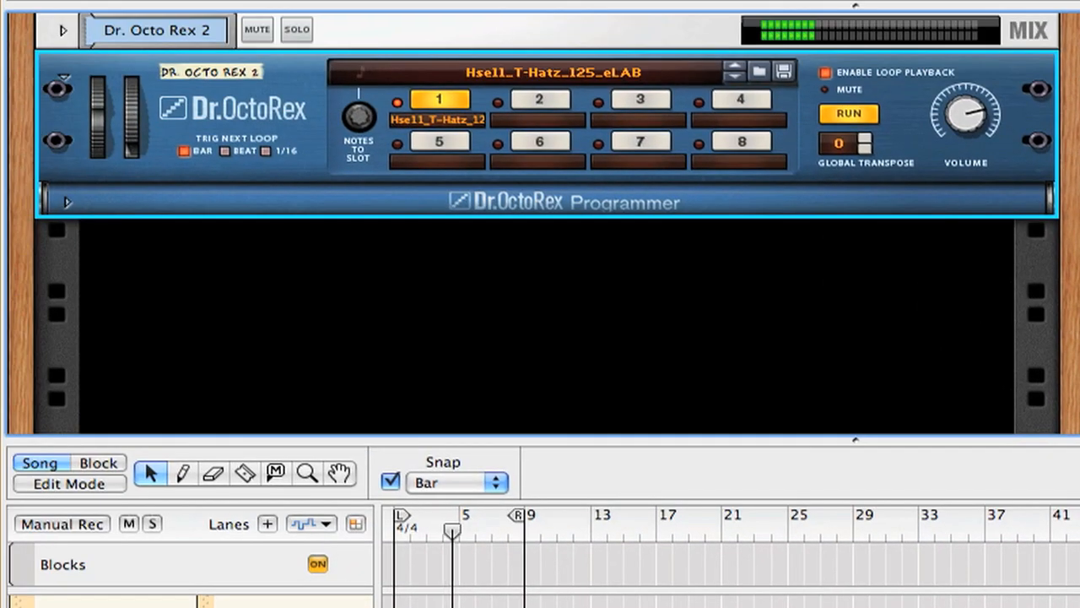
click(67, 202)
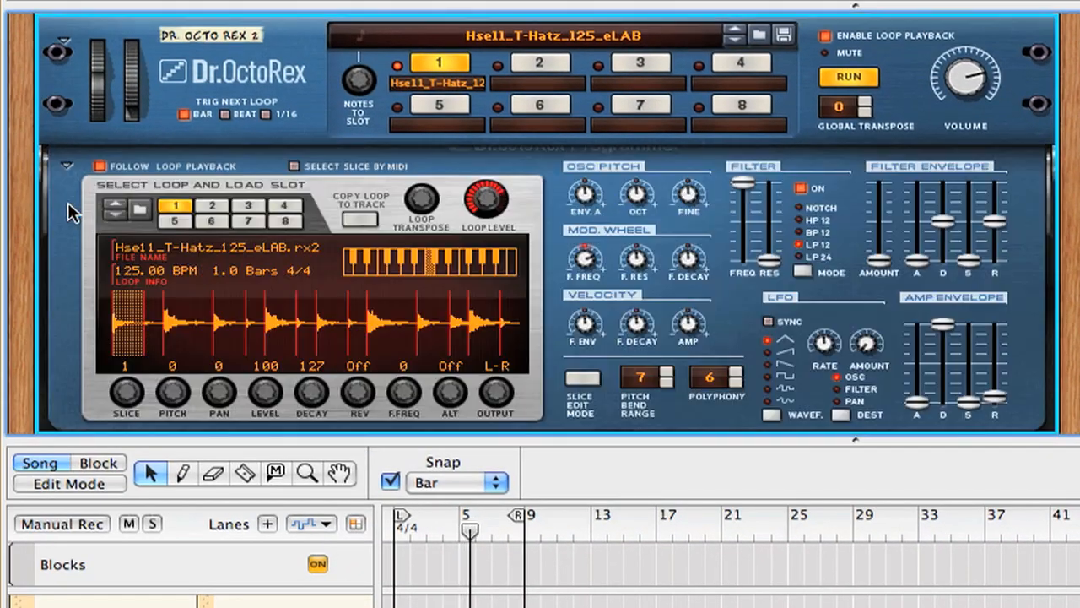
mouse_move(933, 319)
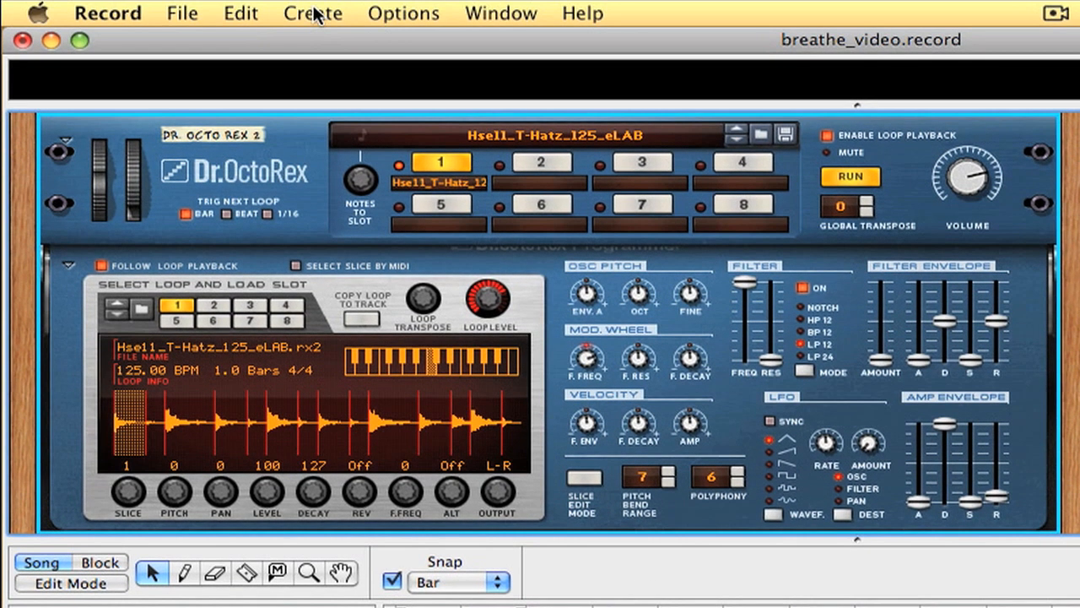
- Add a third Dr. Octo Rex loaded with the Percussion | Congas 120 - 3 patch
click(313, 14)
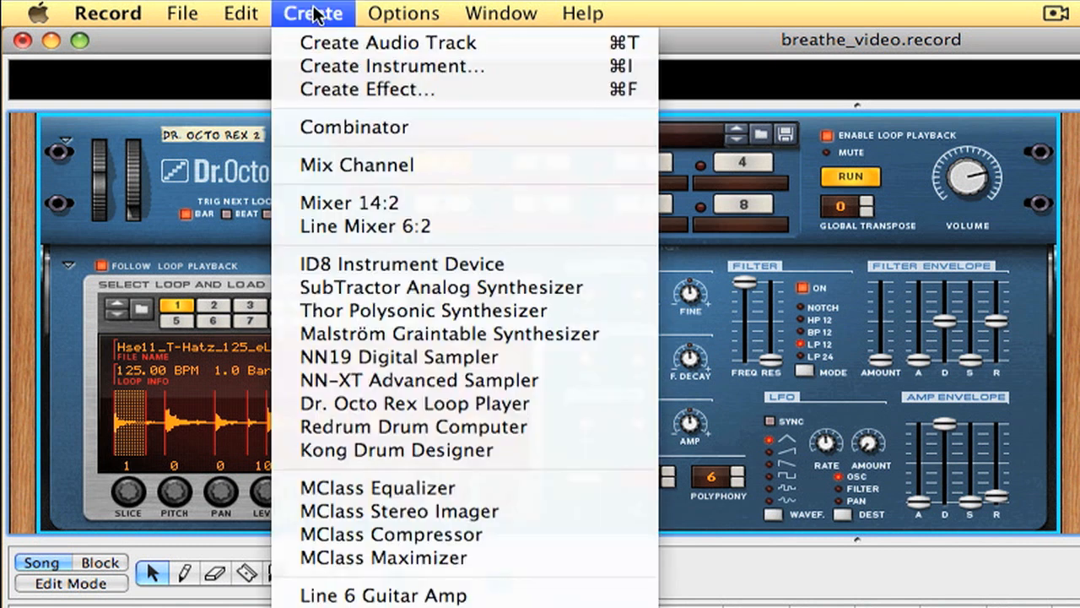
mouse_move(420, 380)
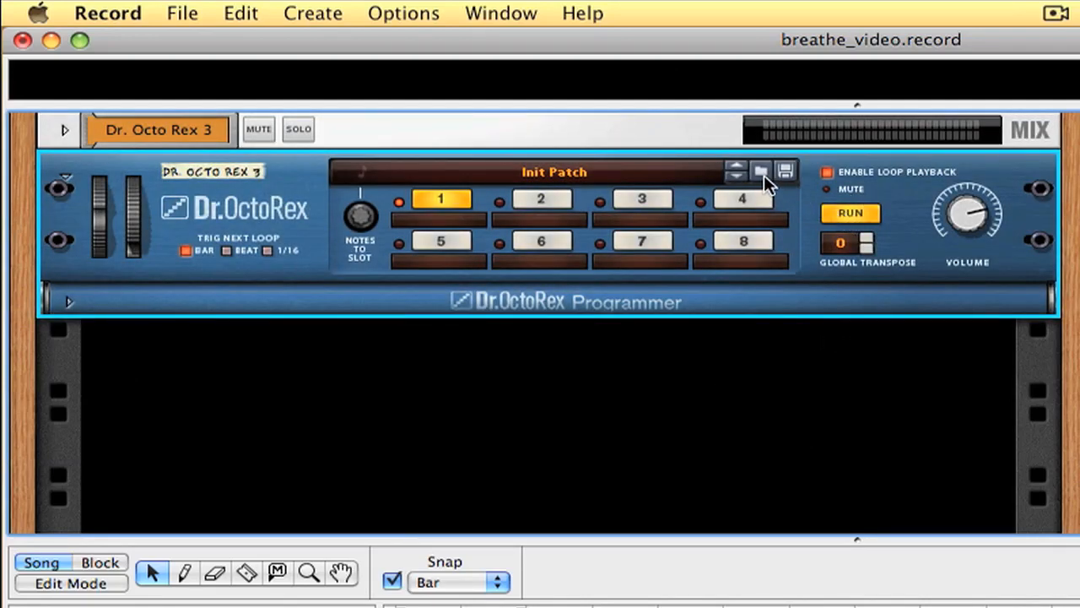
click(759, 170)
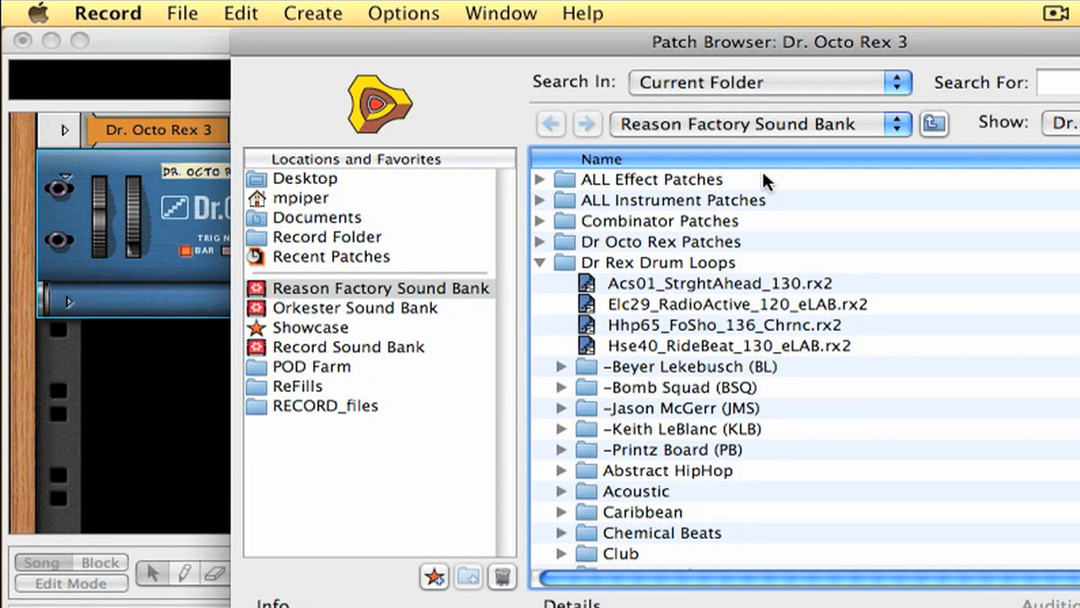
mouse_move(772, 479)
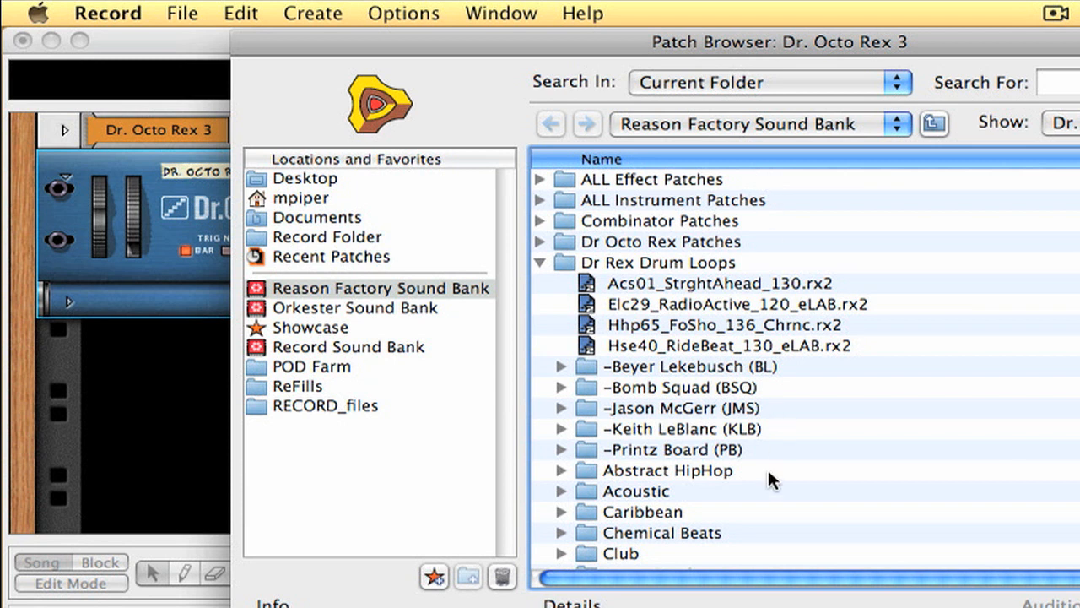
mouse_move(555, 265)
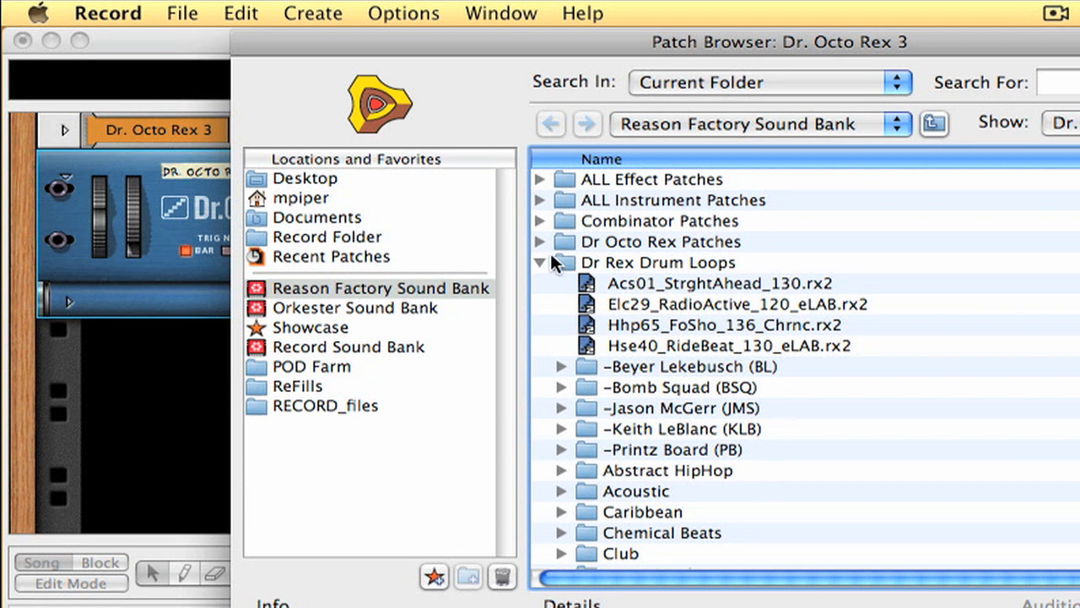
click(540, 241)
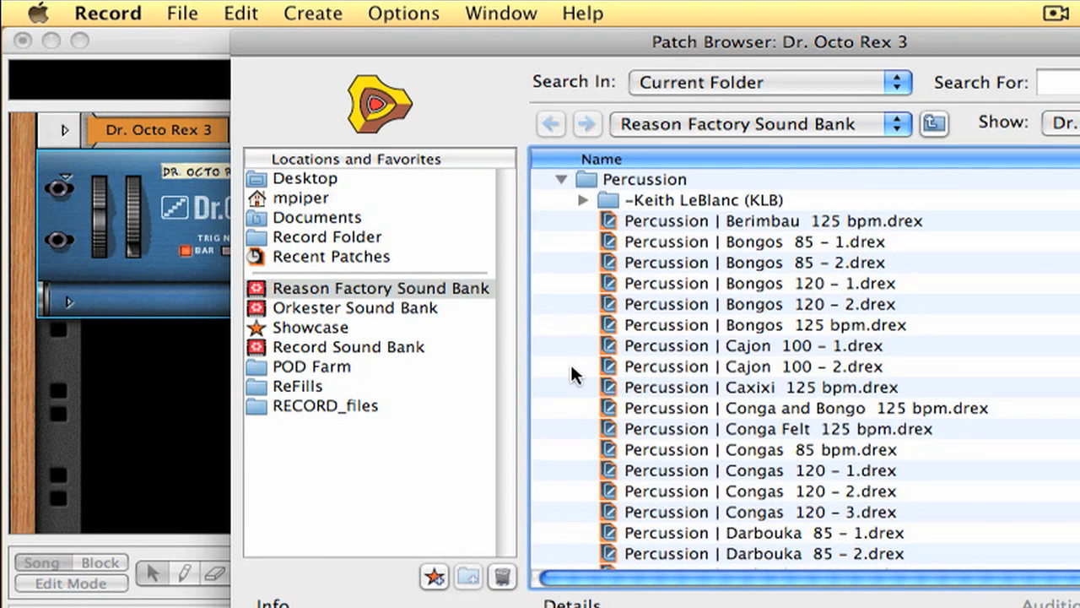
mouse_move(886, 492)
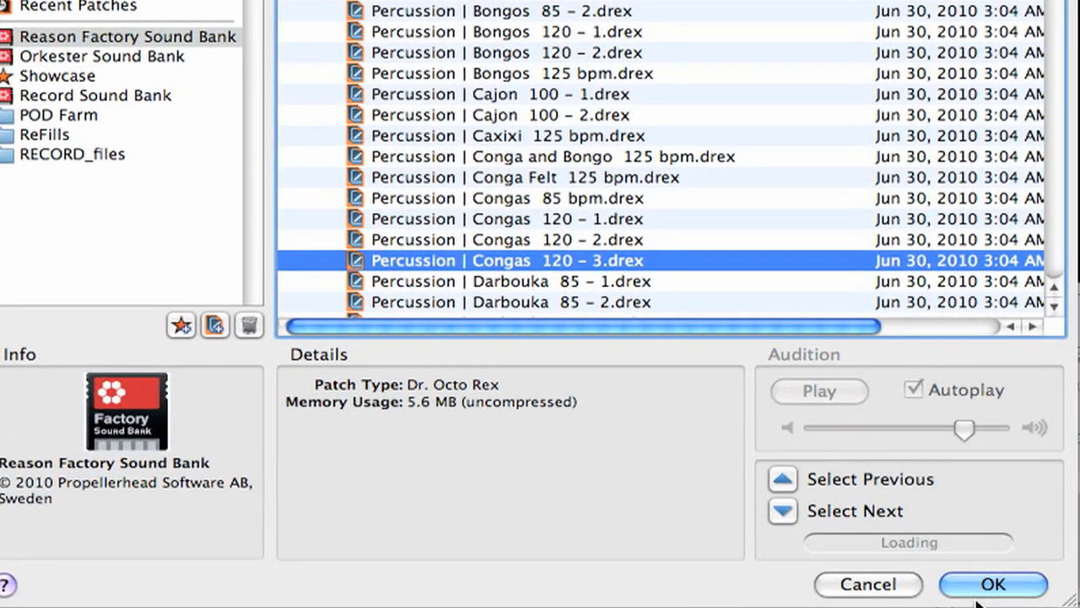
click(992, 584)
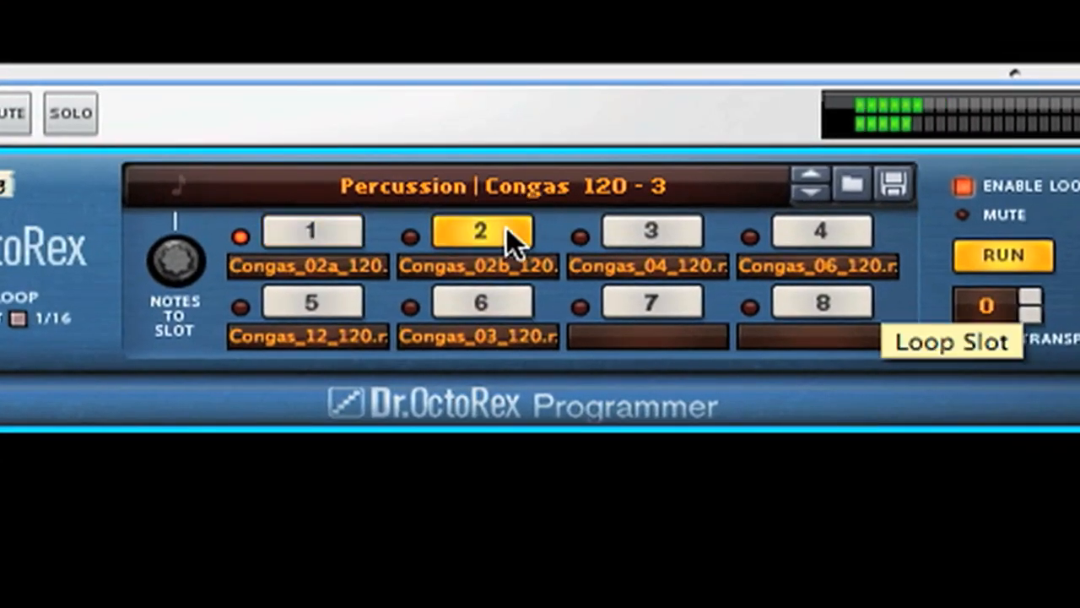
mouse_move(527, 240)
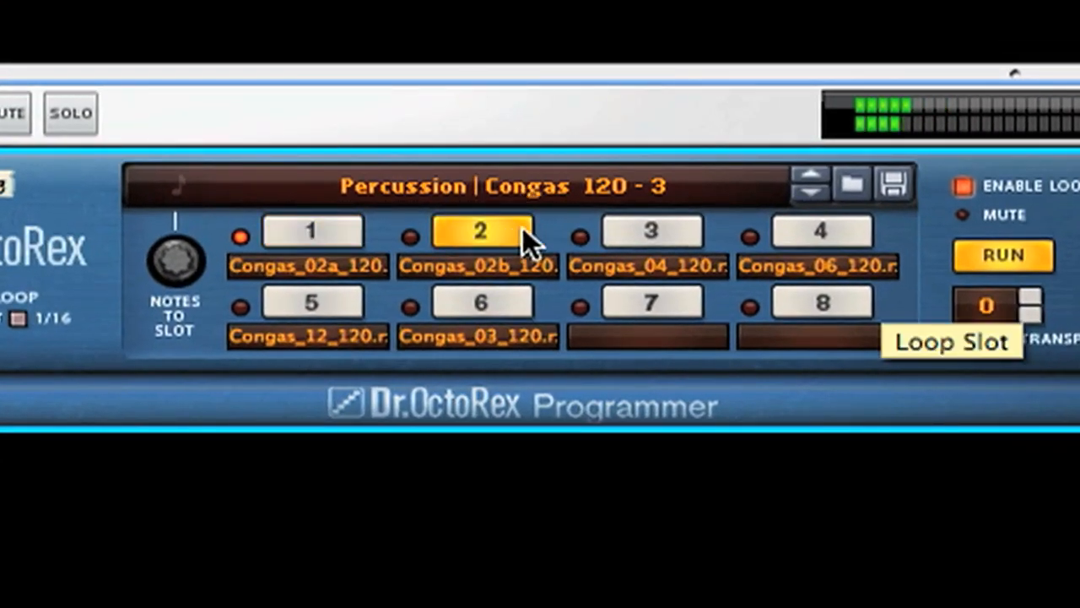
mouse_move(650, 245)
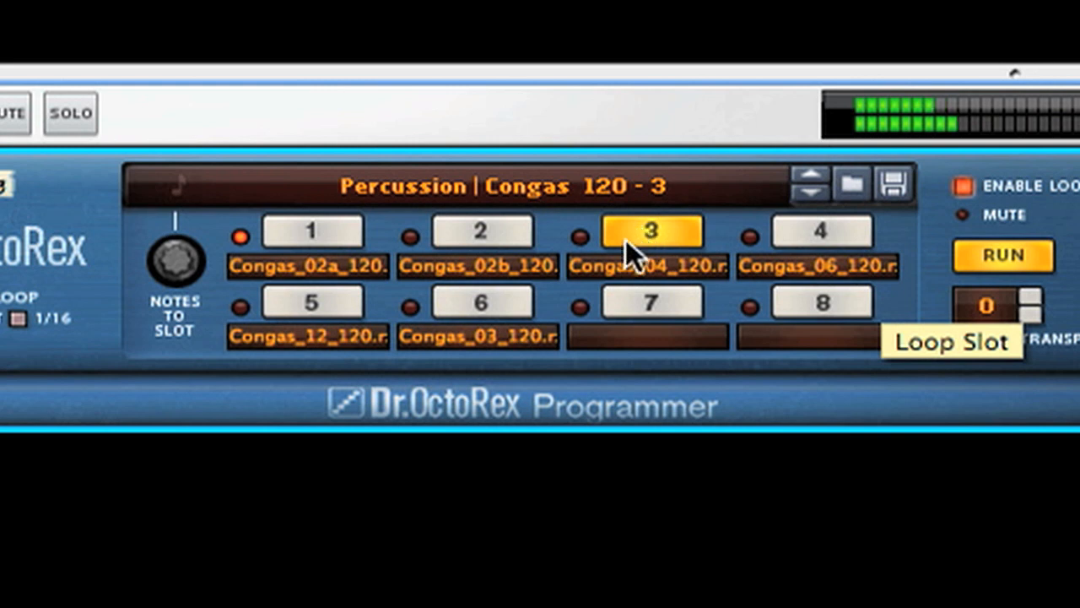
- Switch the conga Dr. Octo Rex to loop slot 5
click(312, 301)
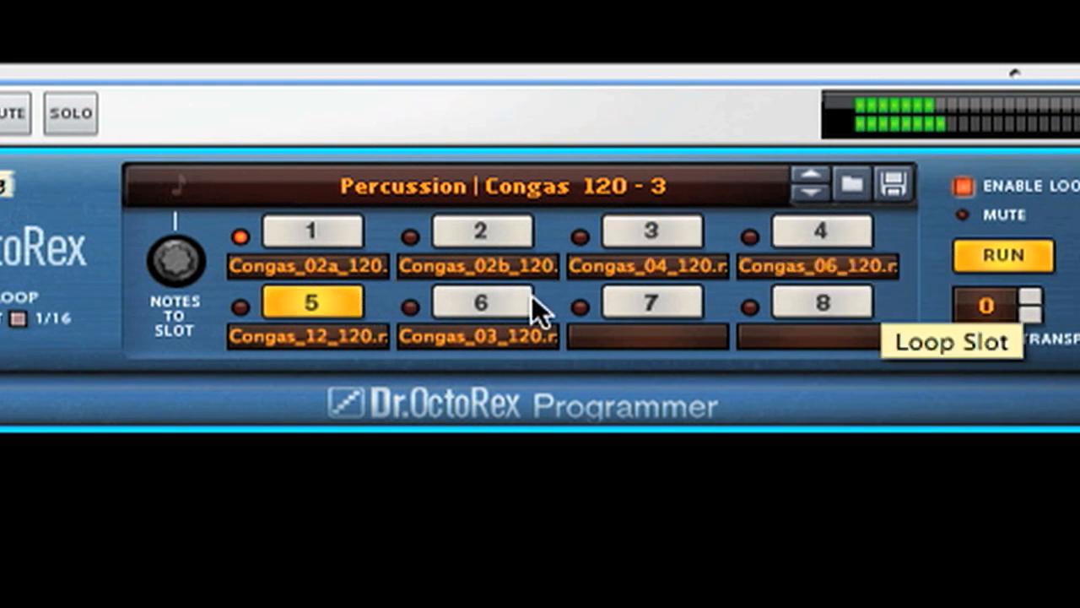
mouse_move(507, 321)
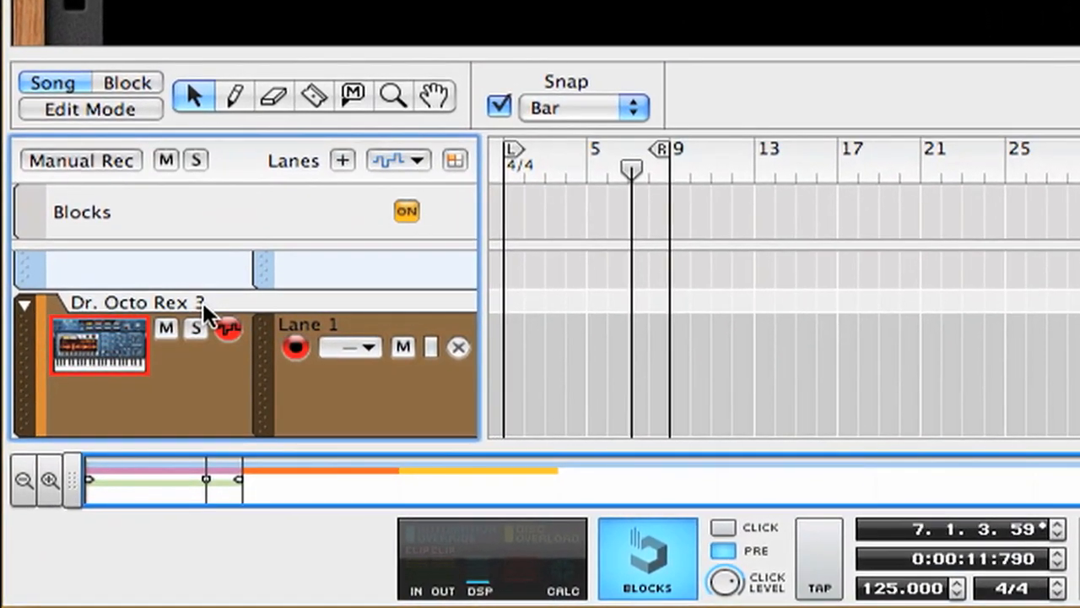
- Rename the Dr. Octo Rex 3 track to 'Congas'
double_click(131, 302)
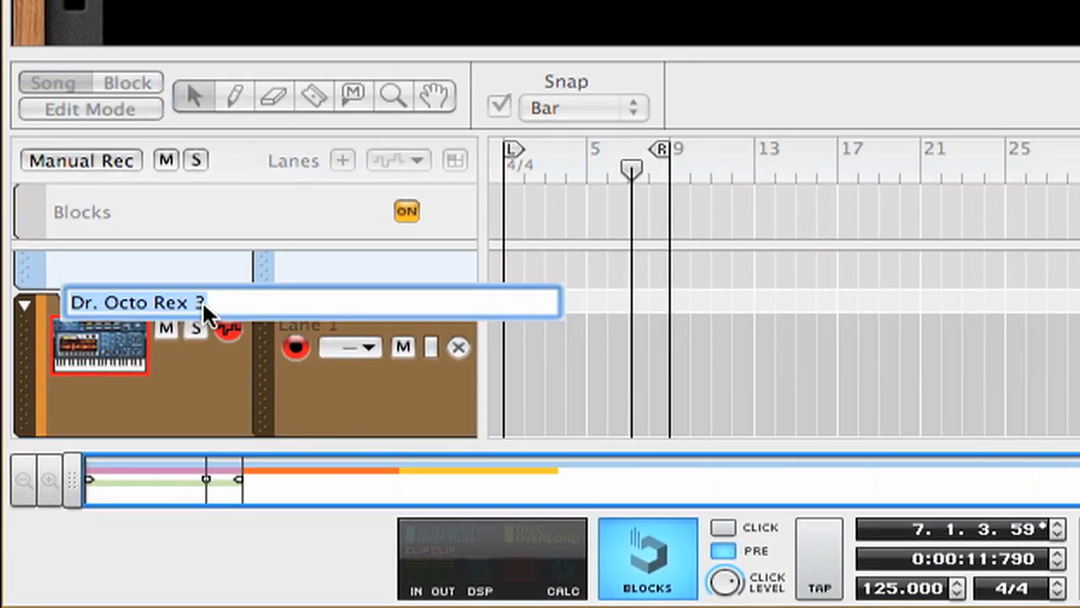
text(Congas)
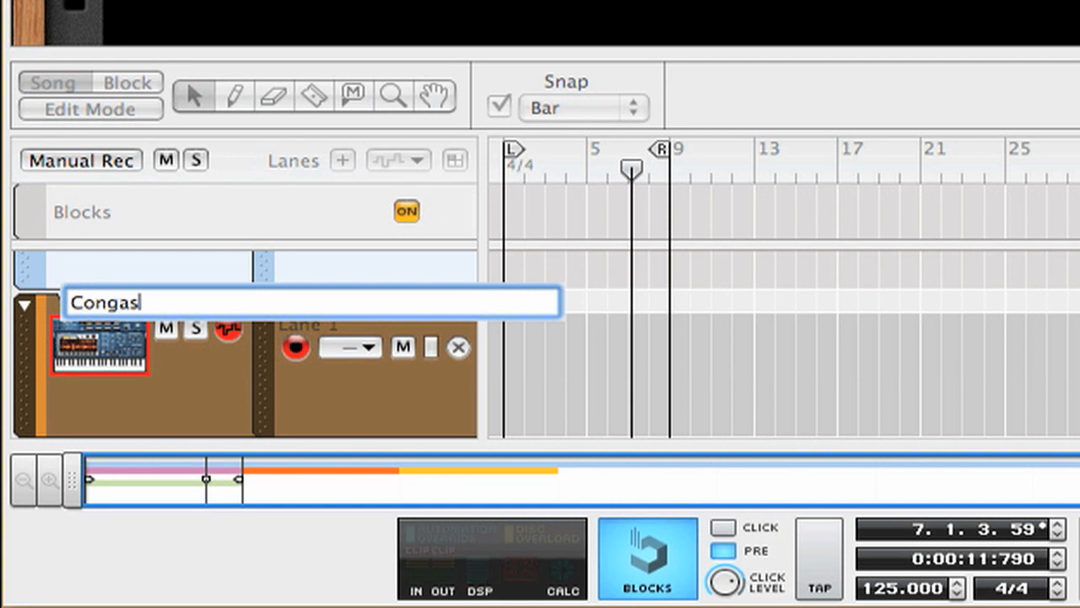
key(Return)
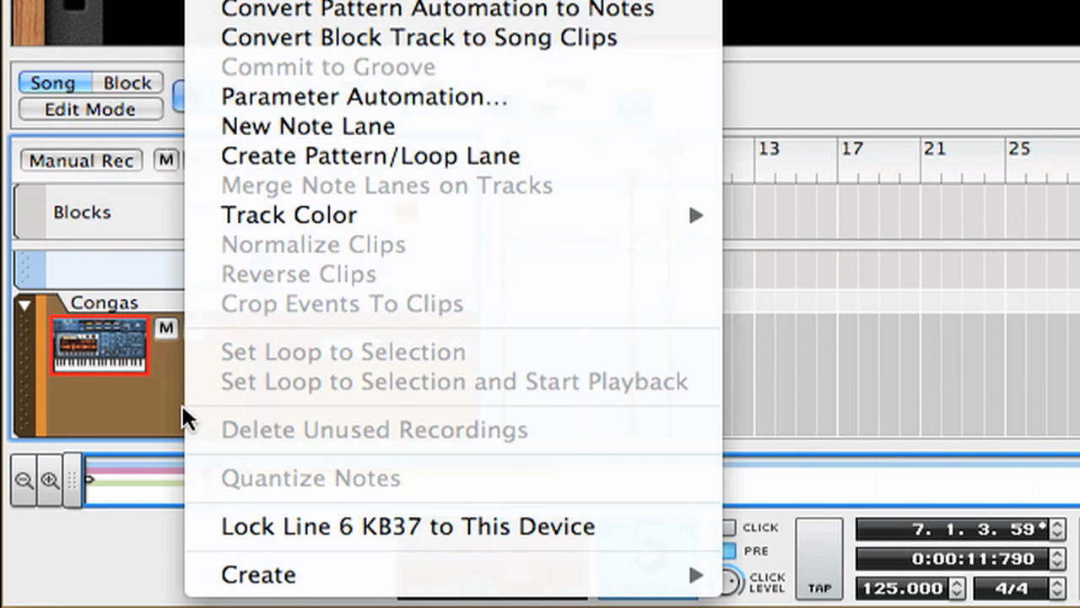
mouse_move(561, 198)
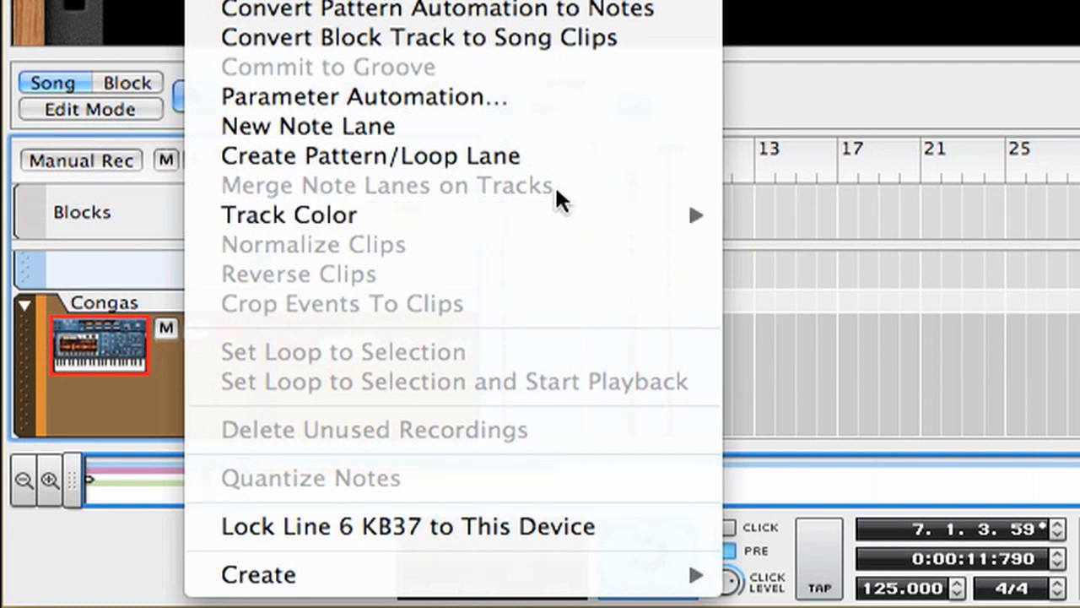
mouse_move(574, 156)
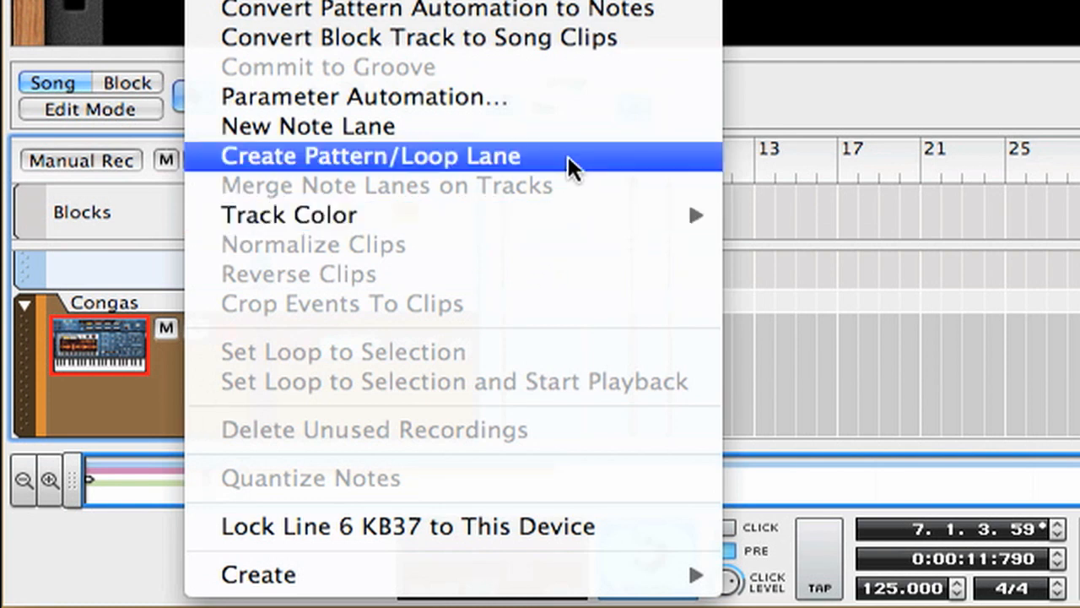
- Add a Pattern Select lane to Congas and draw a loop 2 clip at bar 1
click(370, 156)
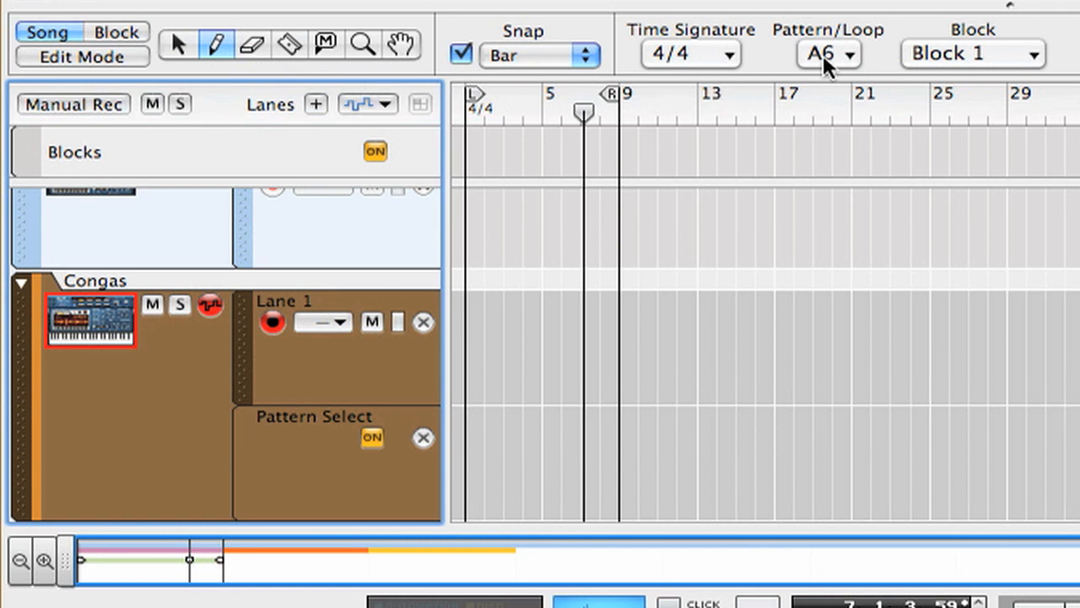
click(828, 53)
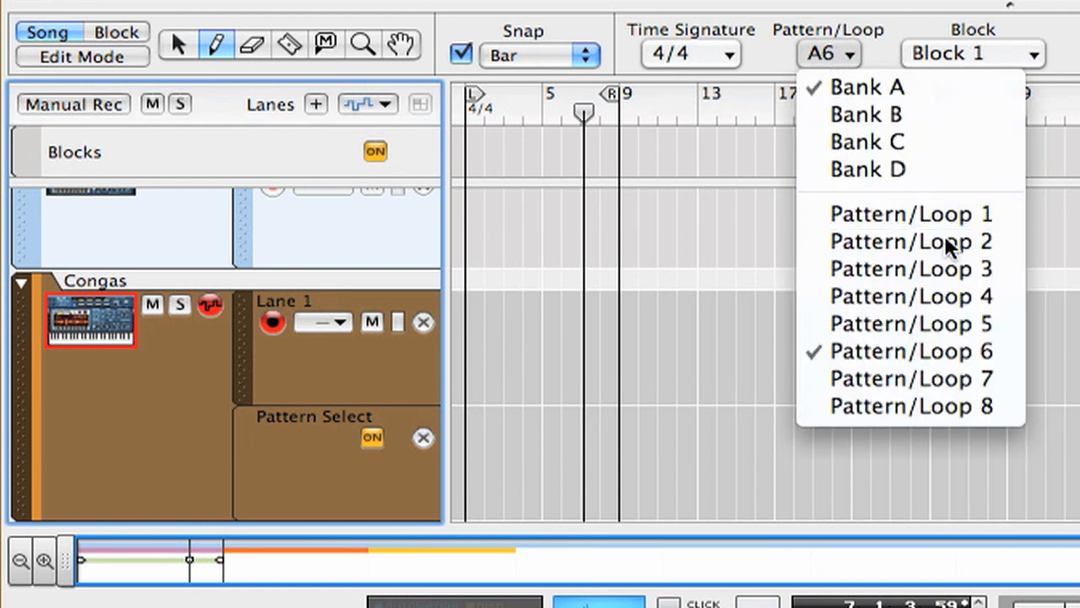
click(910, 241)
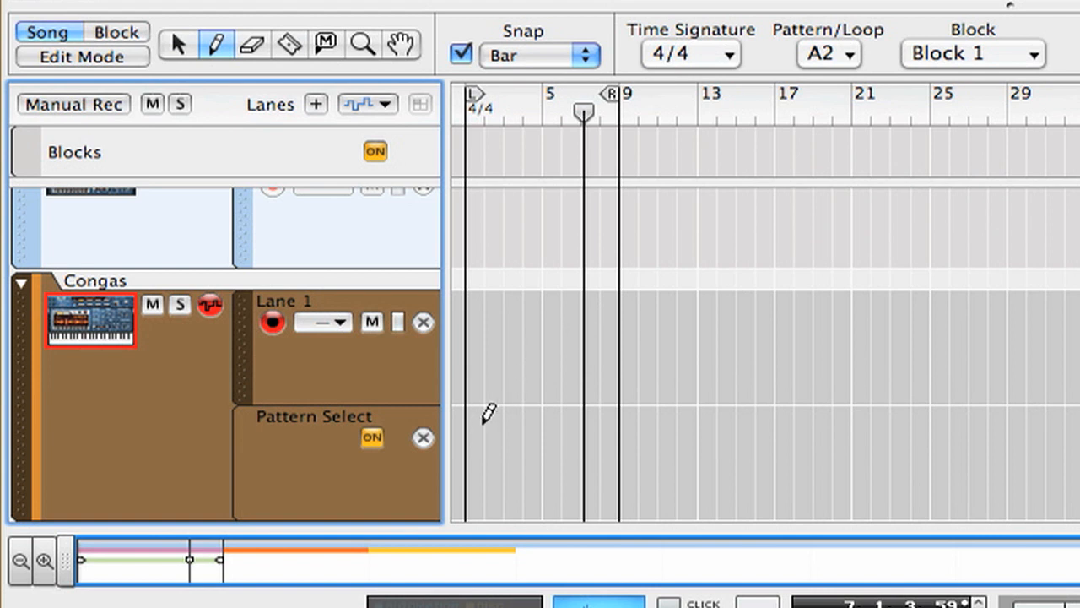
mouse_move(484, 422)
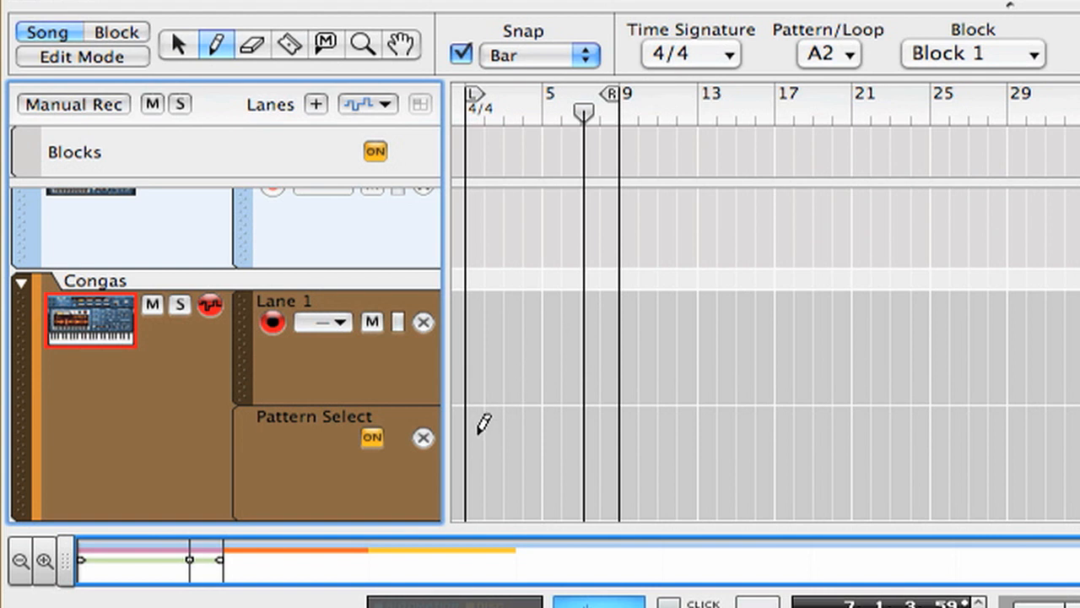
click(475, 422)
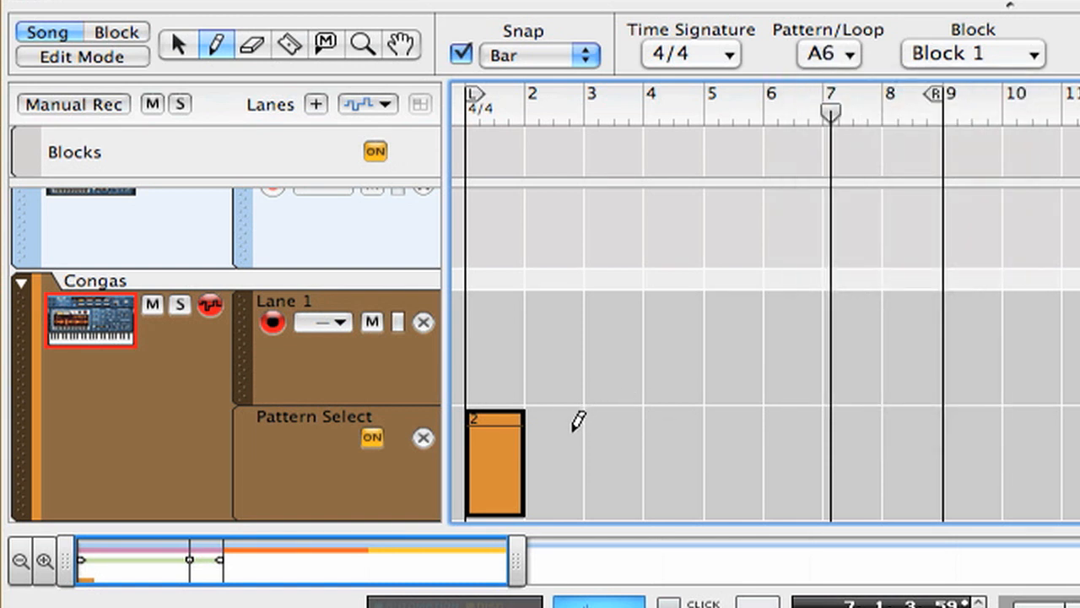
- Draw one-bar clips for loops 6, 3 and 6 at bars 2–4
click(549, 464)
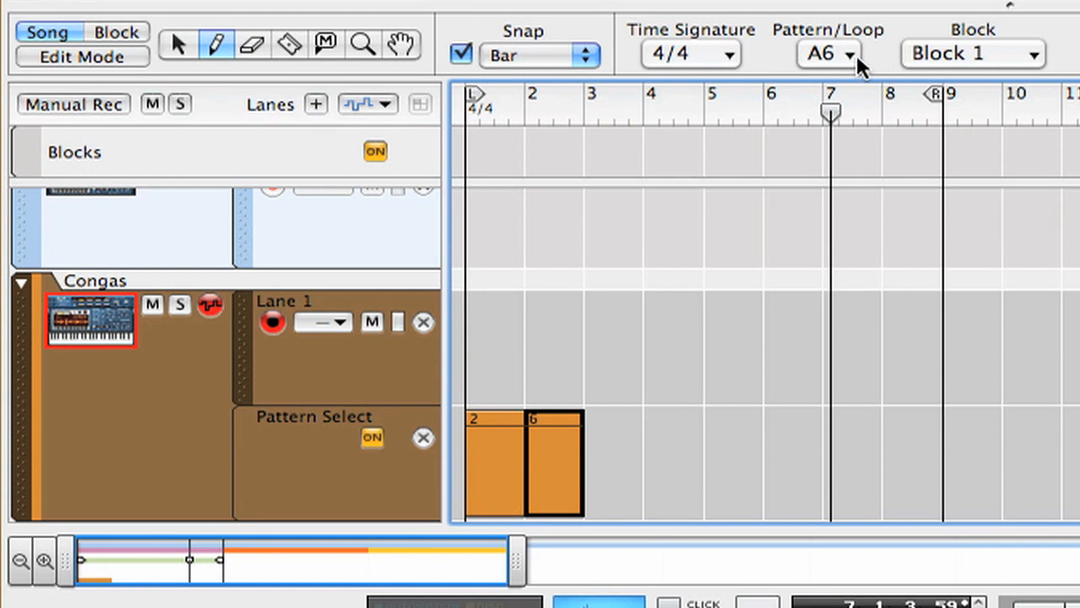
click(827, 54)
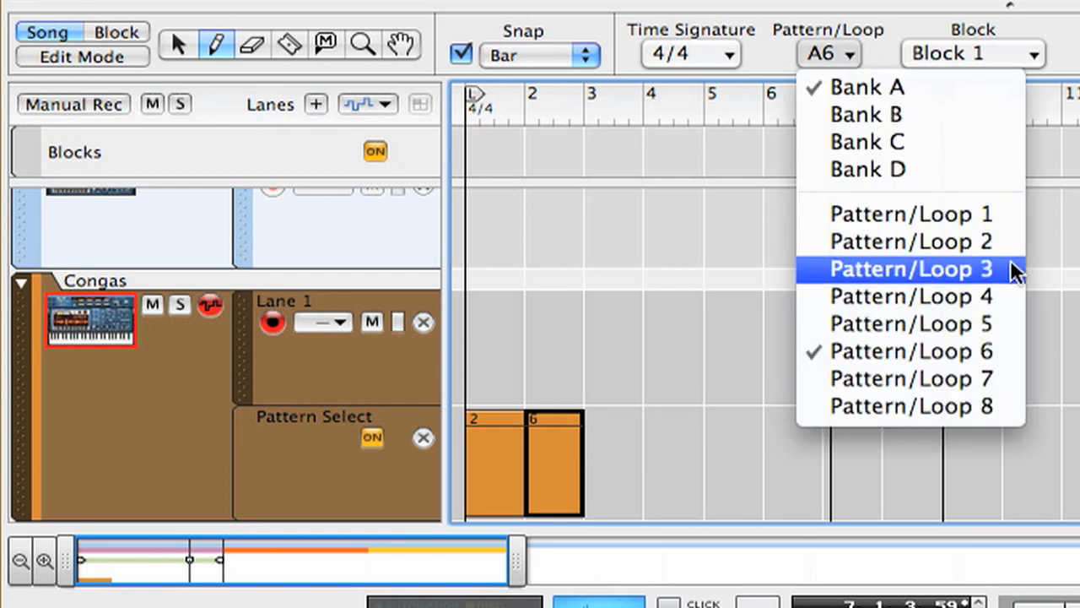
click(911, 268)
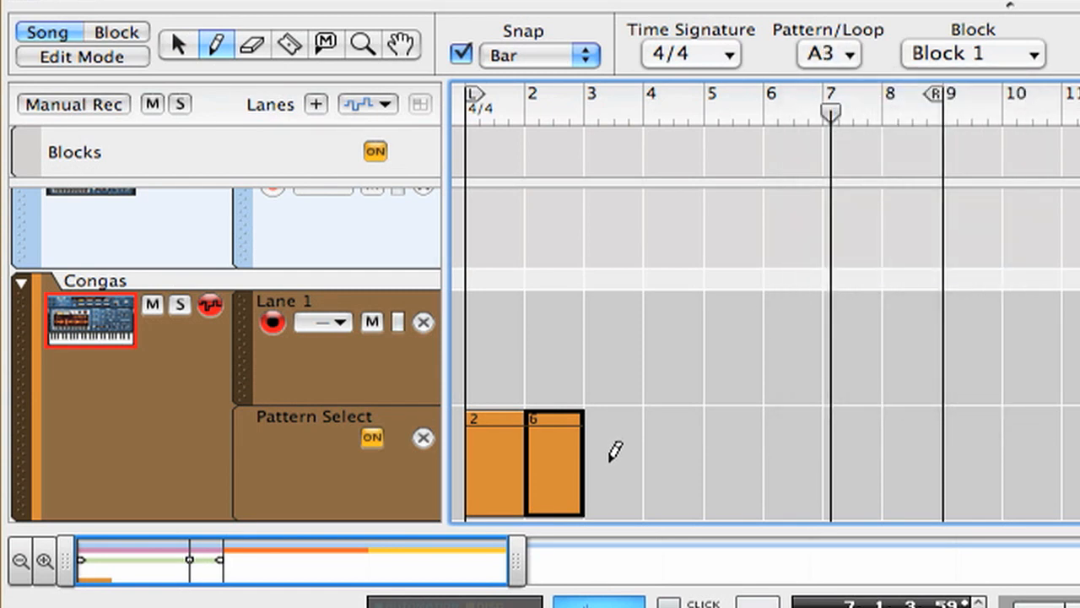
click(611, 464)
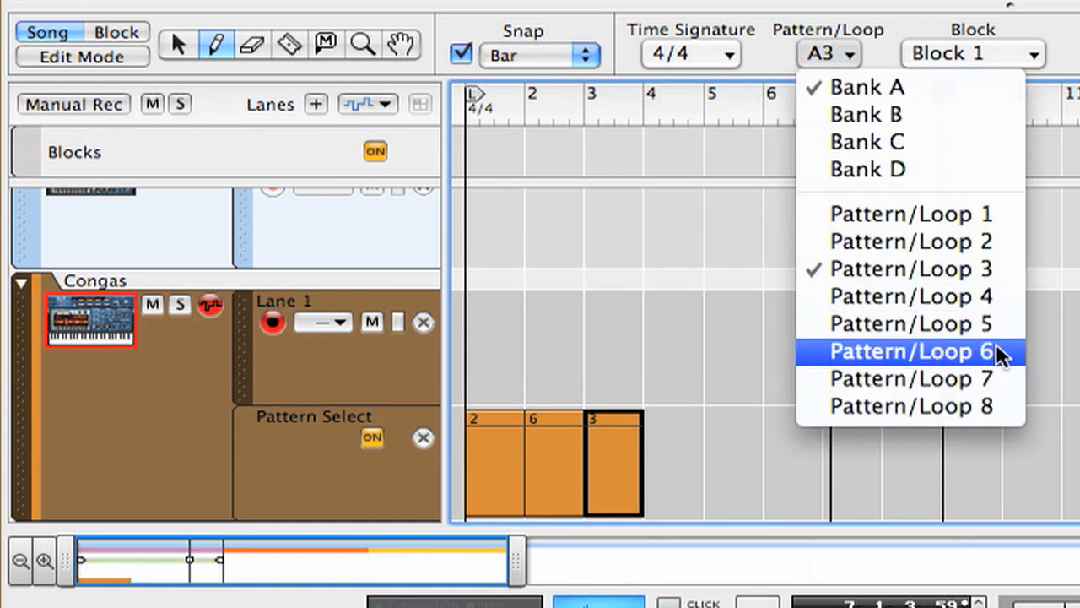
click(910, 351)
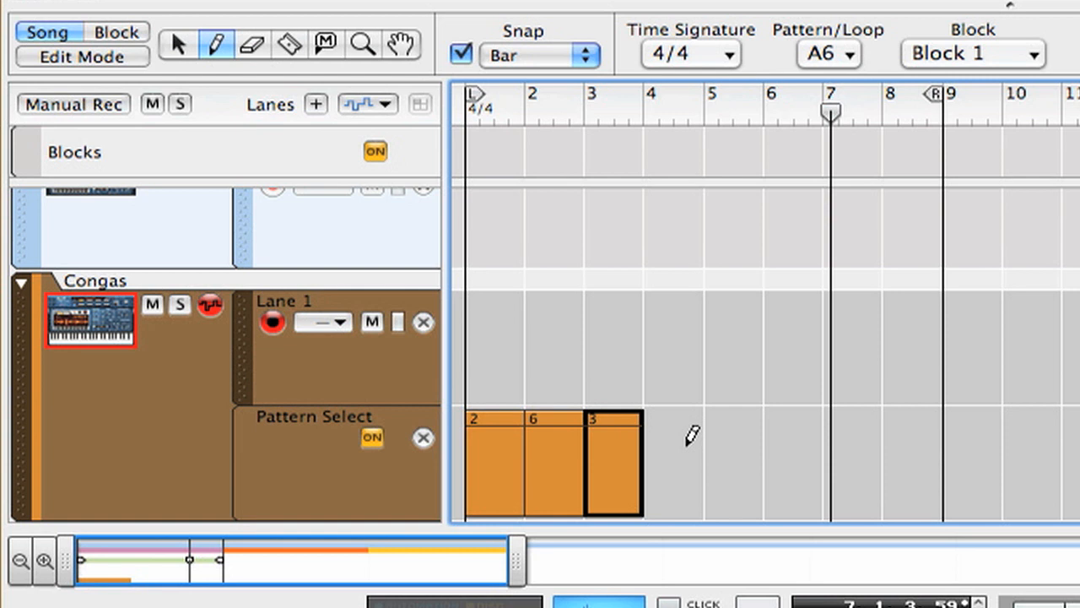
click(673, 461)
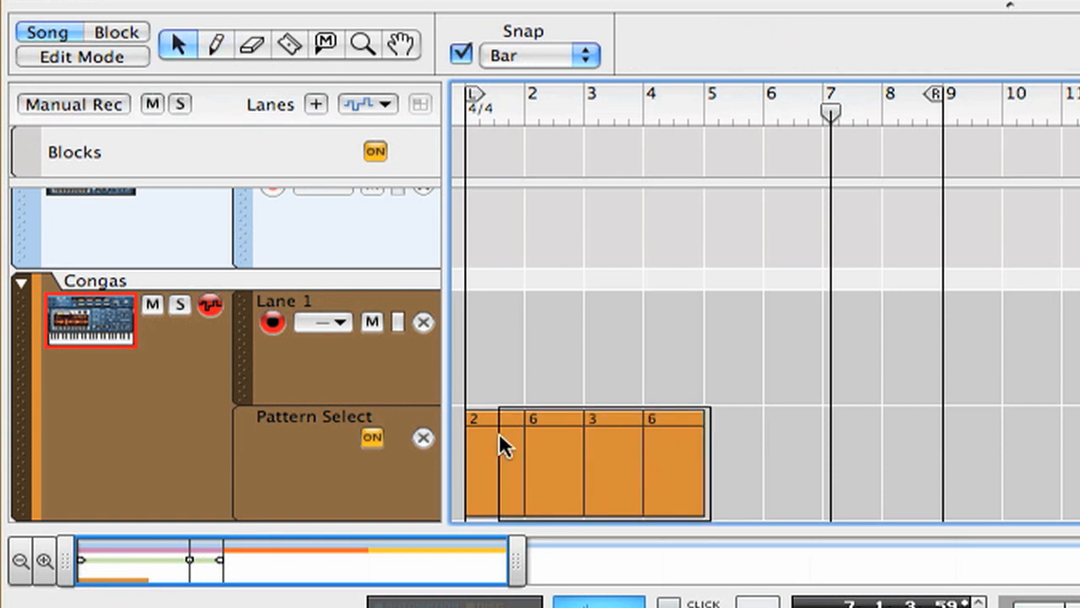
- Select the drawn loop-change clips and play them to watch the Congas OctoRex switch slots
click(498, 460)
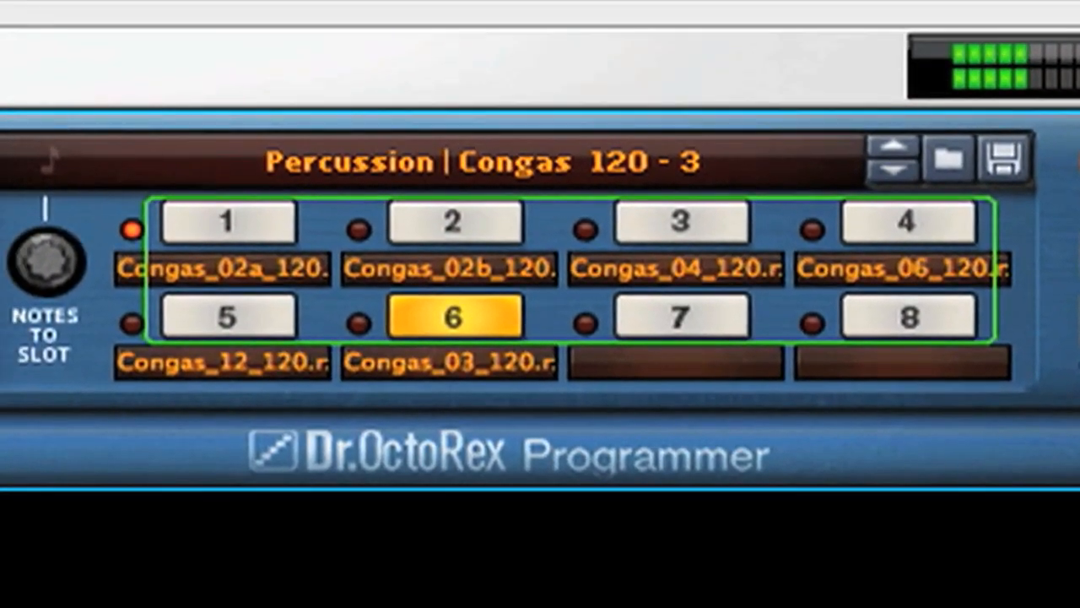
click(677, 222)
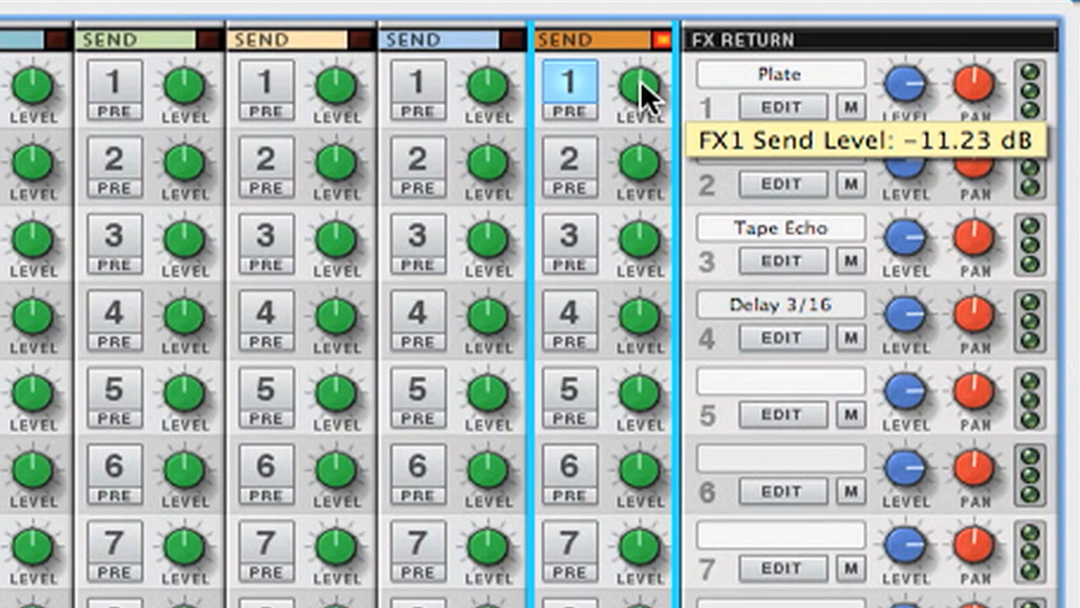
- Raise the orange channel's FX1 send to the Plate return to about -9.29 dB
drag(641, 93, 643, 81)
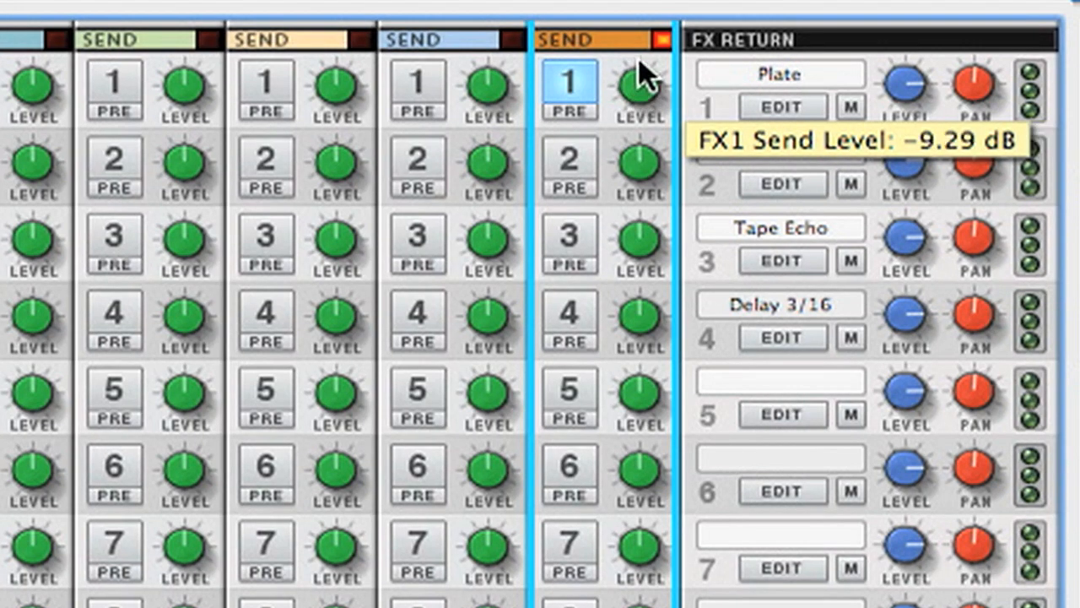